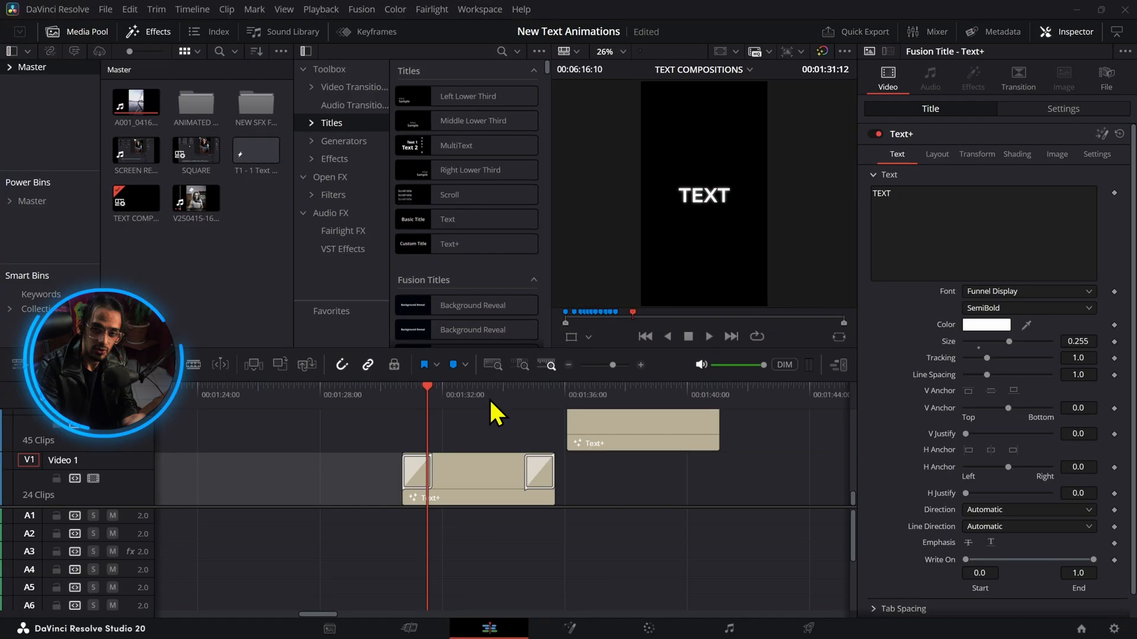
{"action": "mouse_move", "coordinate": [515, 424]}
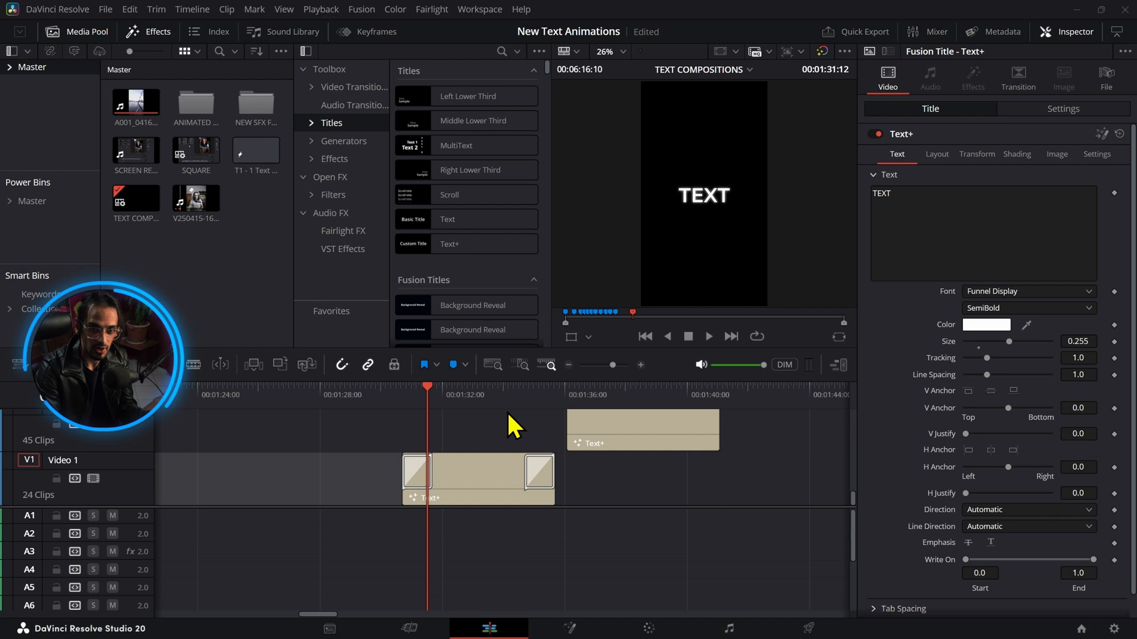
Select the start transition and drag the upper Text+ clip left above the V1 clip
{"action": "left_click", "coordinate": [416, 474]}
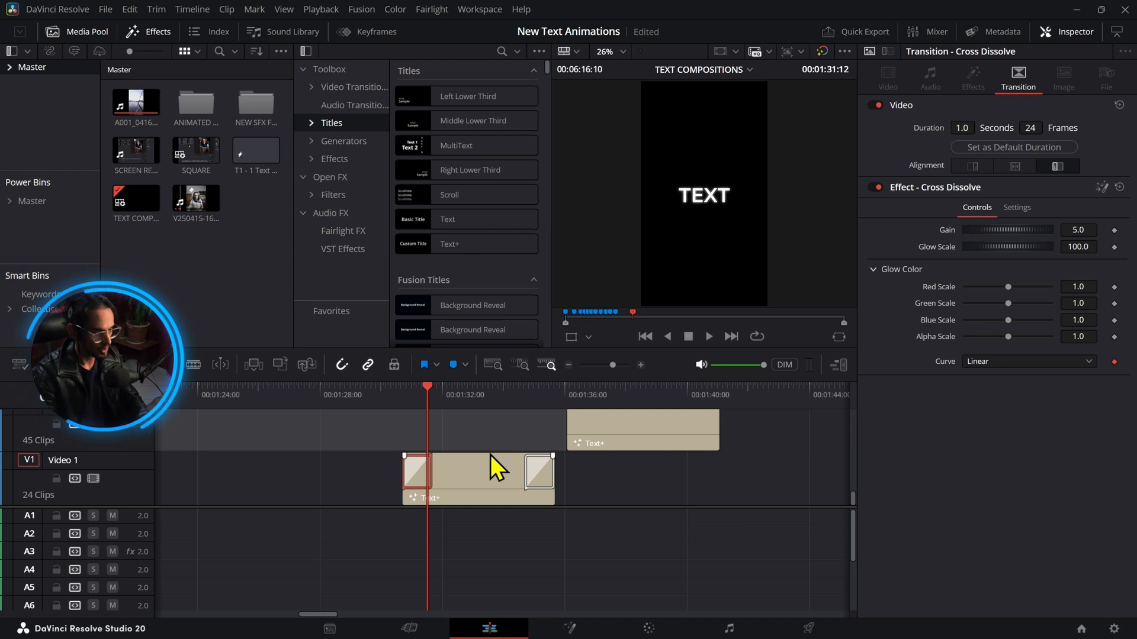
{"action": "left_click", "coordinate": [707, 335]}
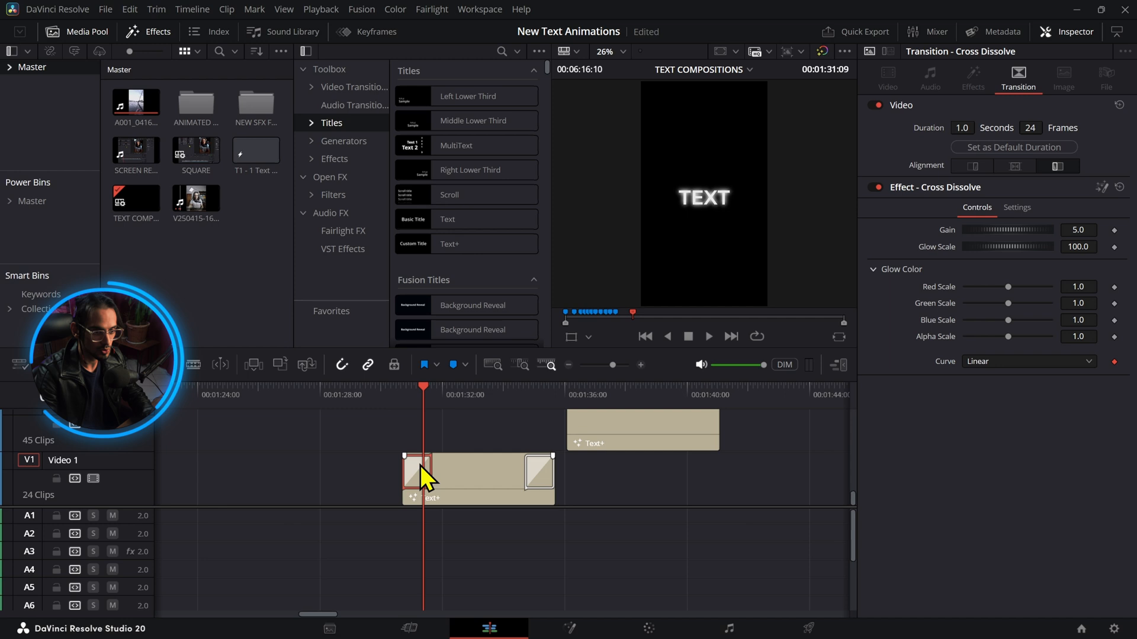
{"action": "mouse_move", "coordinate": [960, 211]}
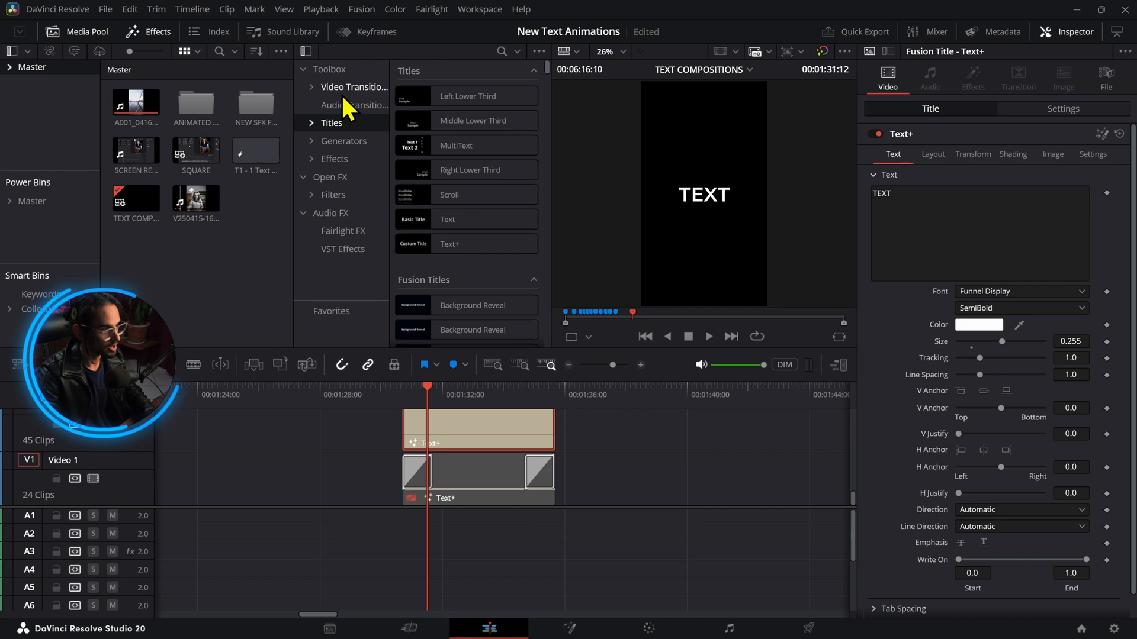
Add a Cross Dissolve to the upper Text+ clip's head and select it in the Inspector
{"action": "left_click", "coordinate": [354, 86]}
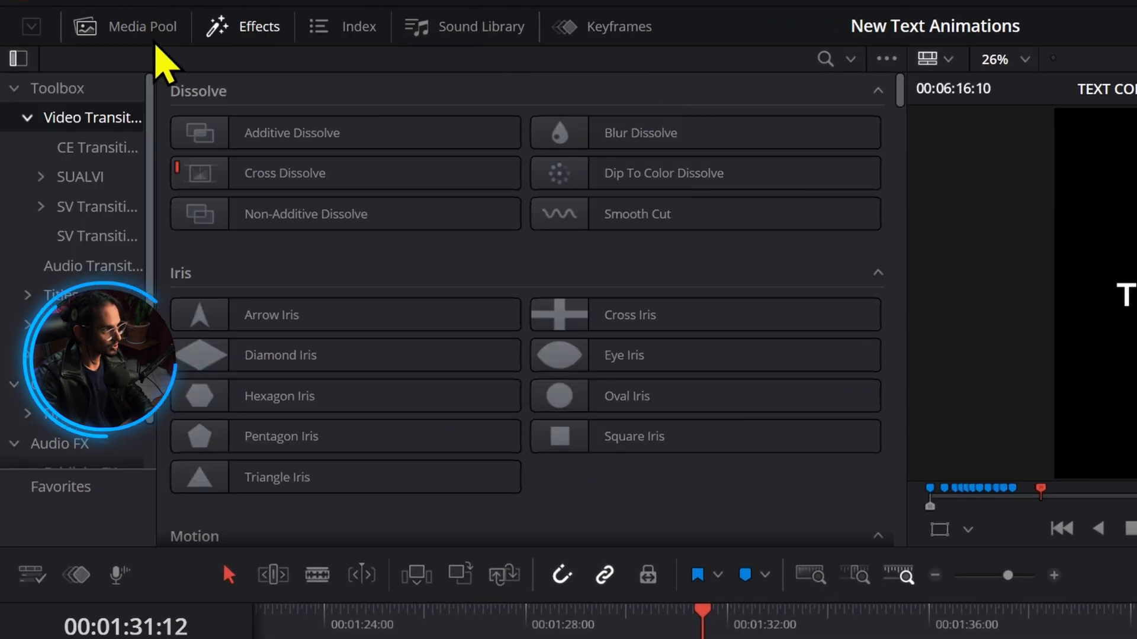
{"action": "mouse_move", "coordinate": [420, 218]}
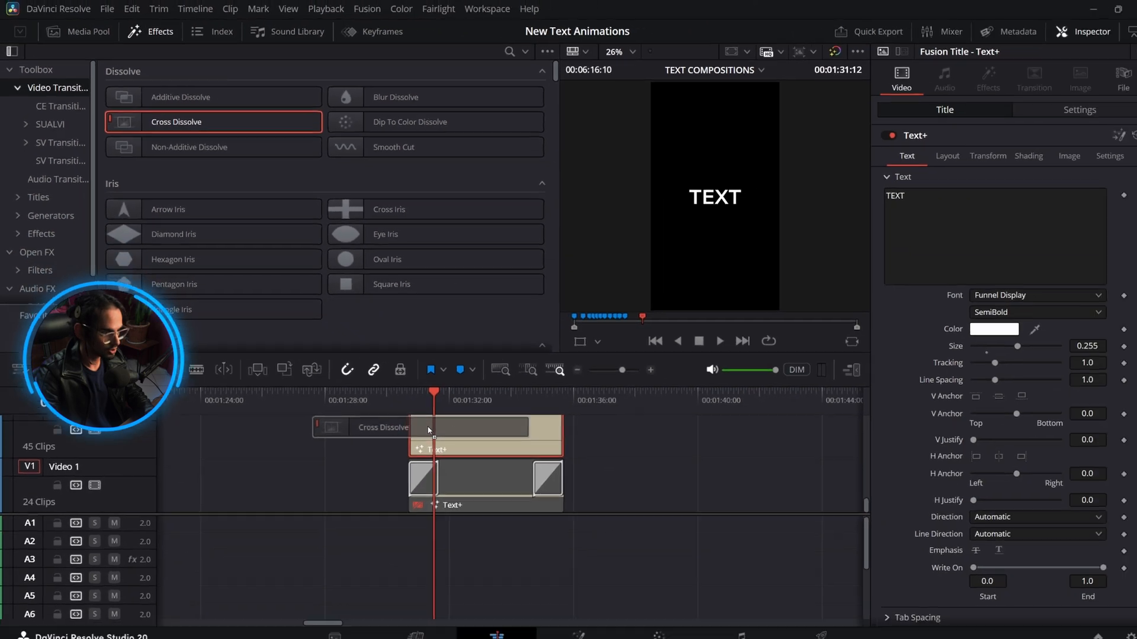
{"action": "left_click", "coordinate": [384, 428]}
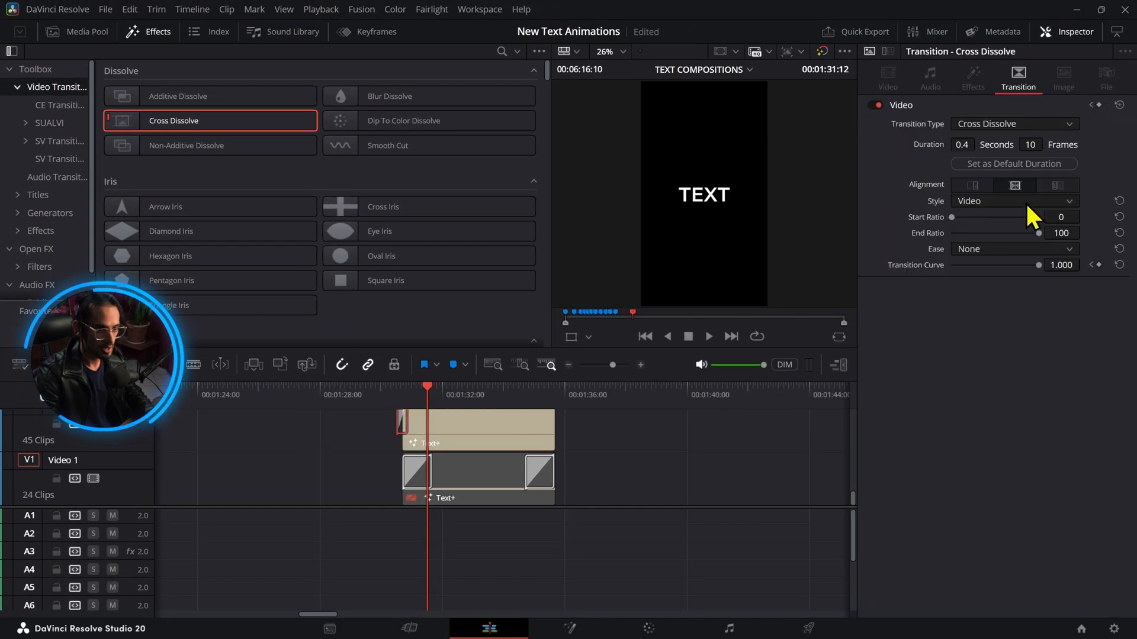
{"action": "triple_click", "coordinate": [1031, 144]}
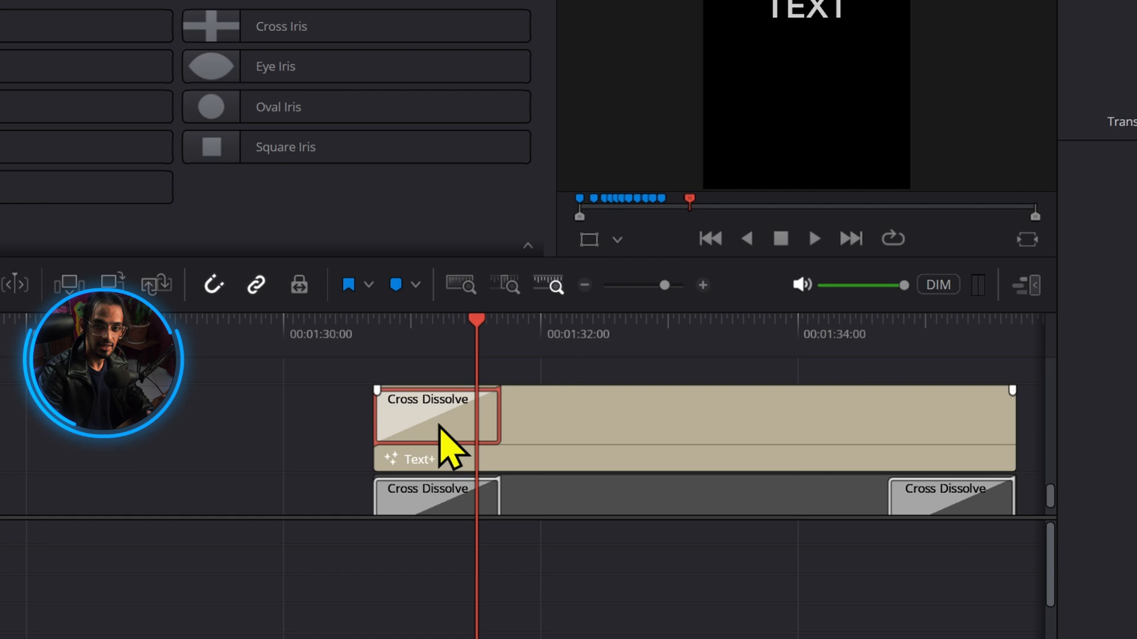
Convert the Cross Dissolve to a Fusion Cross Dissolve and select its node mid-dissolve
{"action": "right_click", "coordinate": [435, 420]}
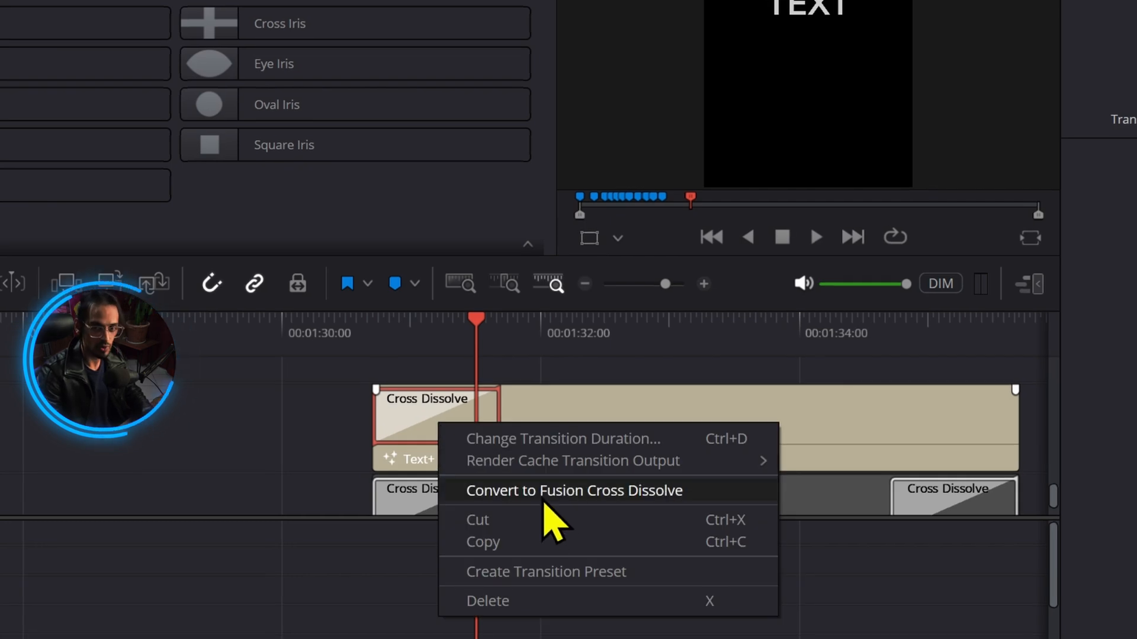
{"action": "left_click", "coordinate": [573, 490]}
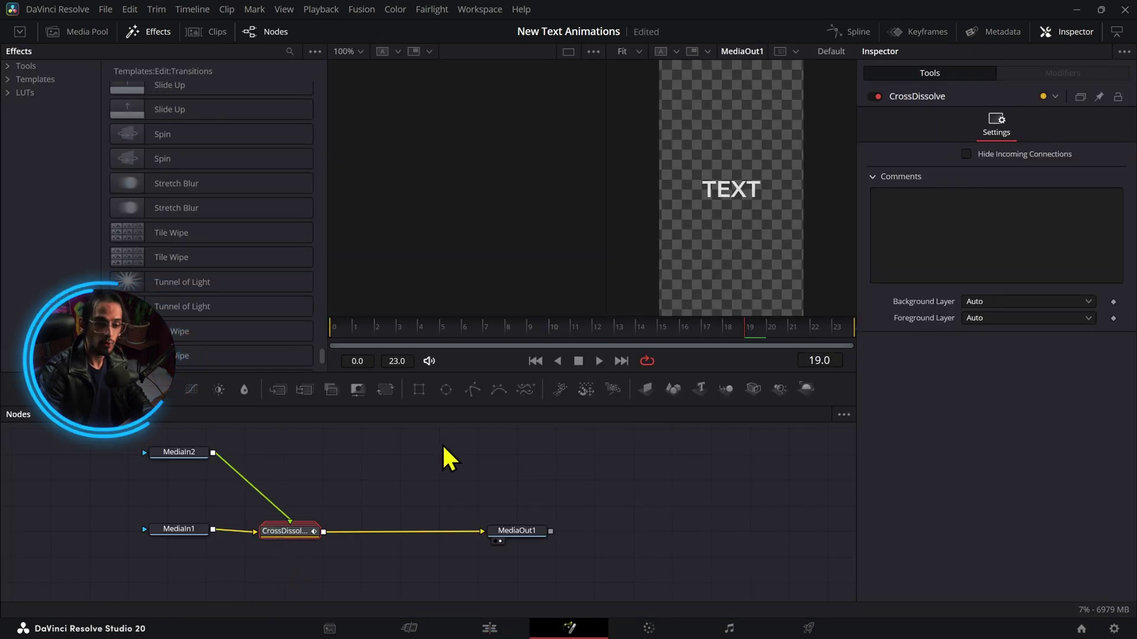
{"action": "left_click", "coordinate": [588, 355]}
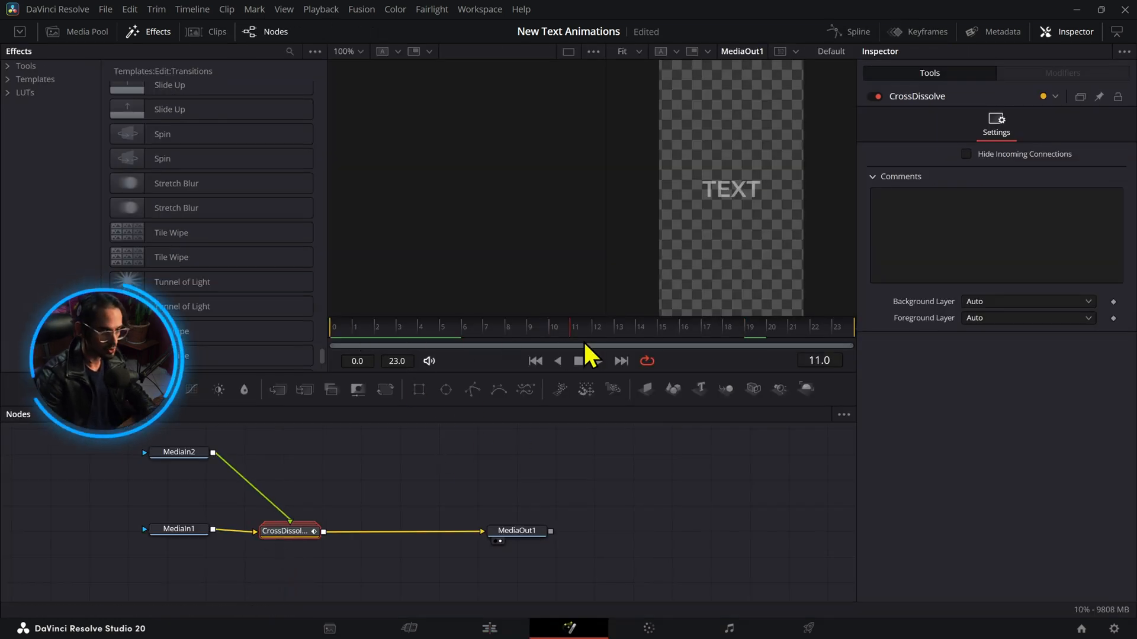
{"action": "left_click", "coordinate": [578, 360]}
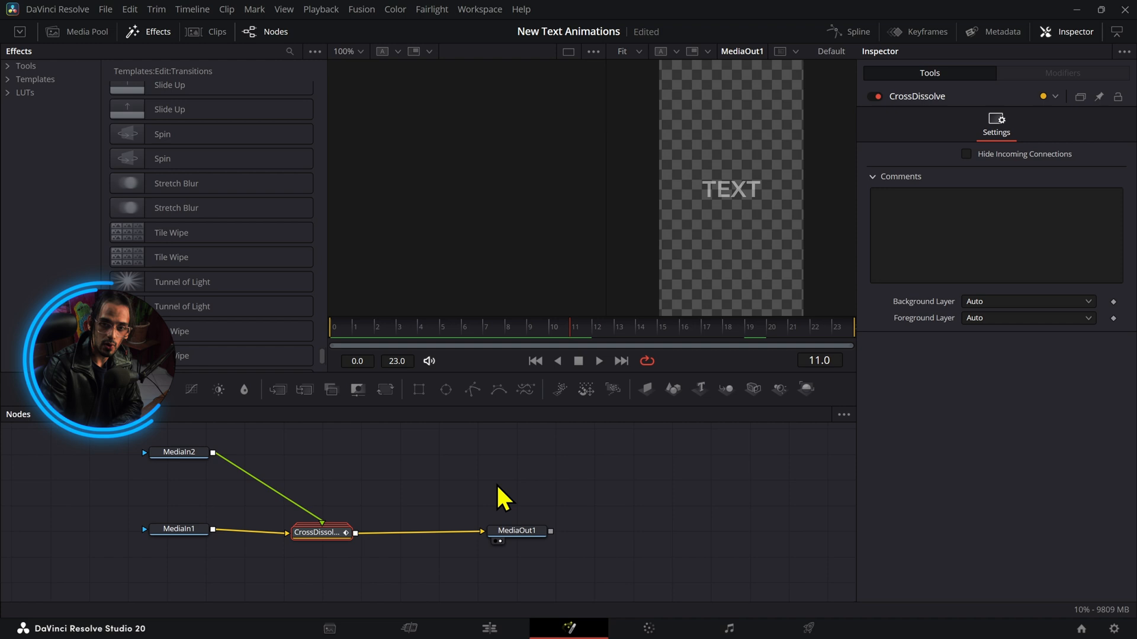
{"action": "mouse_move", "coordinate": [588, 485]}
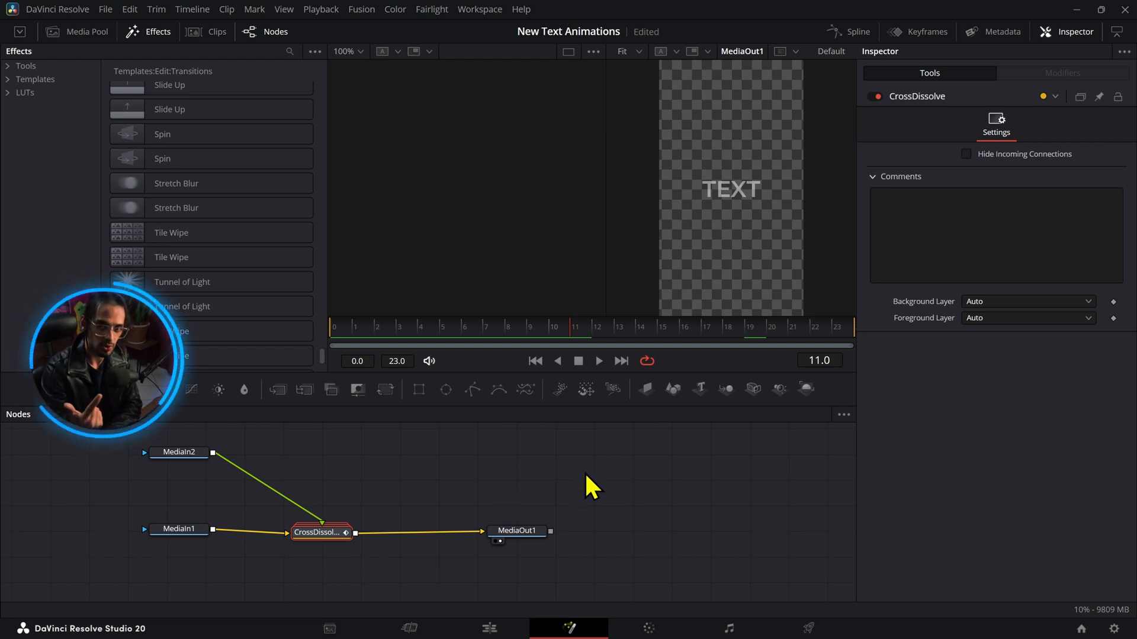
{"action": "mouse_move", "coordinate": [350, 18]}
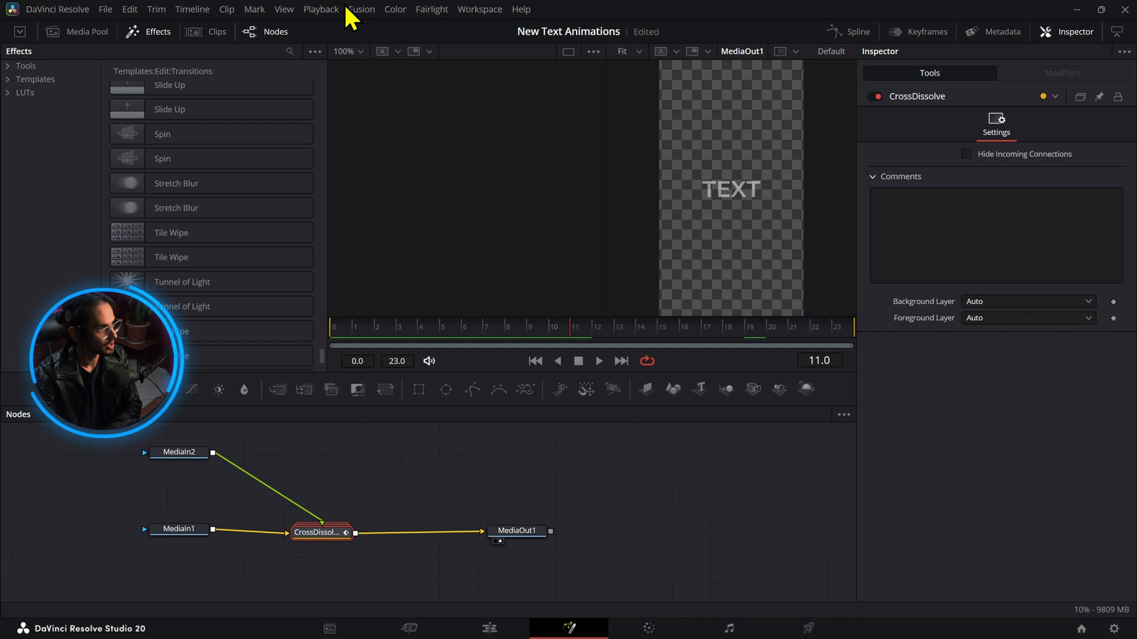
Expand the Transitions templates category and scroll the node view for the Select Tool search
{"action": "left_click", "coordinate": [7, 98]}
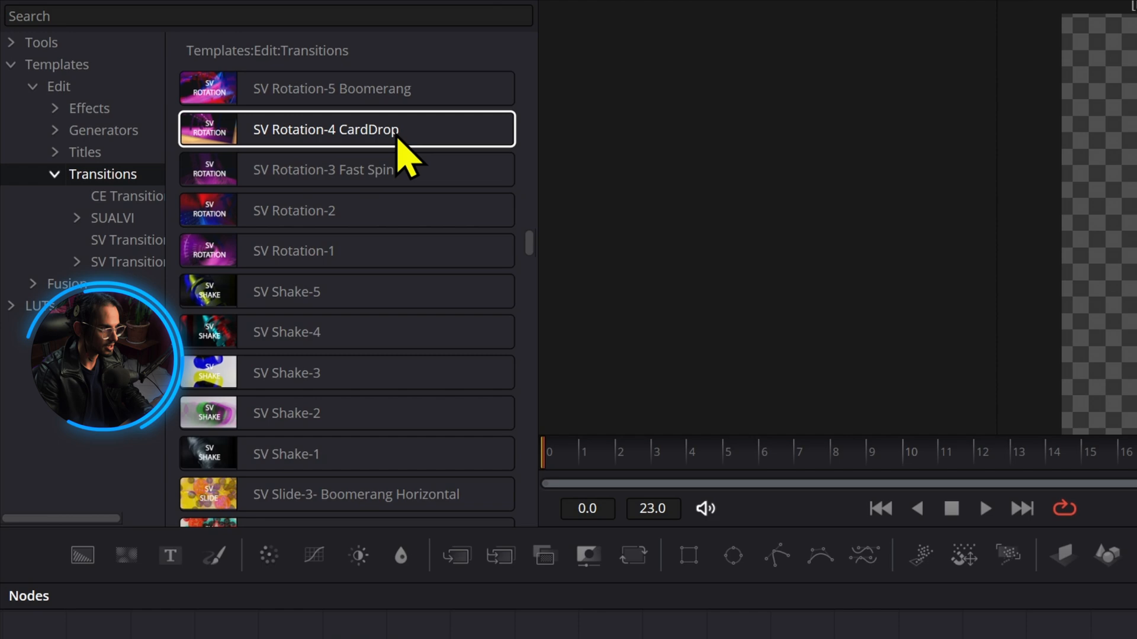
{"action": "scroll", "scroll_direction": "up", "scroll_amount": 3}
{"action": "type", "text": "tra"}
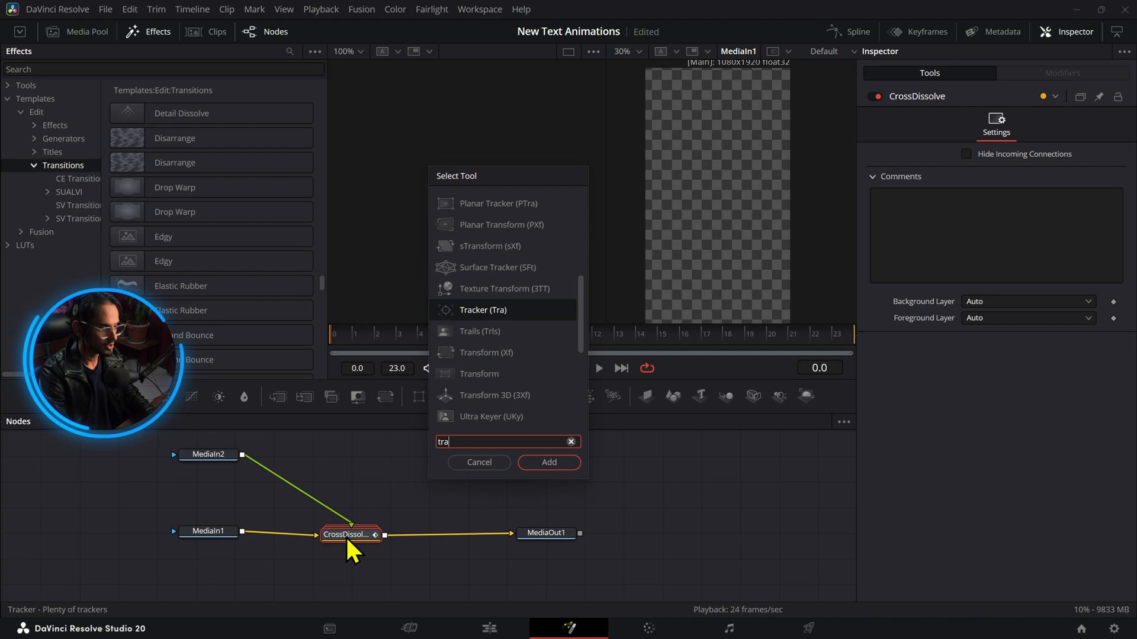
Search 'trans' and add a Transform node to the transition graph
{"action": "type", "text": "s"}
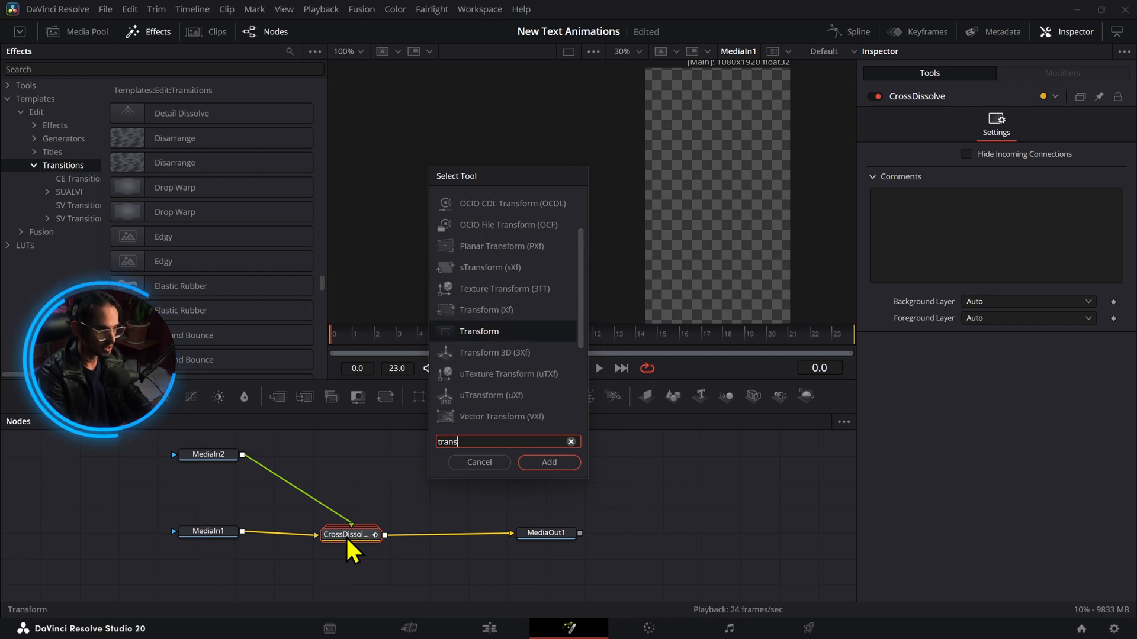
{"action": "left_click", "coordinate": [549, 463]}
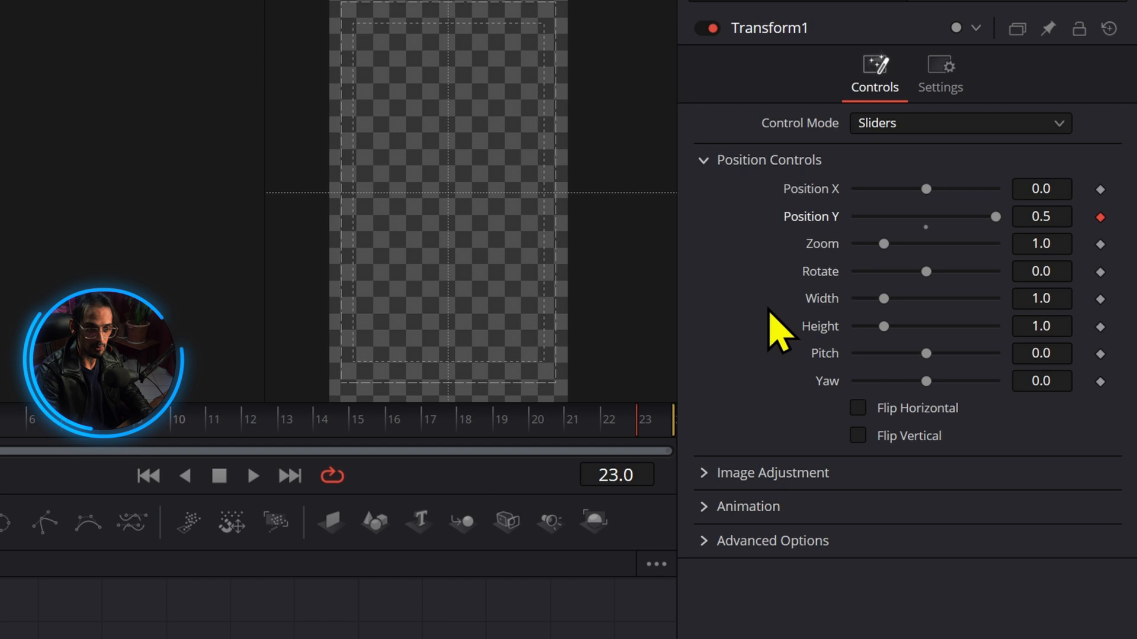
Give Position Y an Anim Curves modifier with Scale 0.095 and Offset -0.095
{"action": "left_click", "coordinate": [1099, 216]}
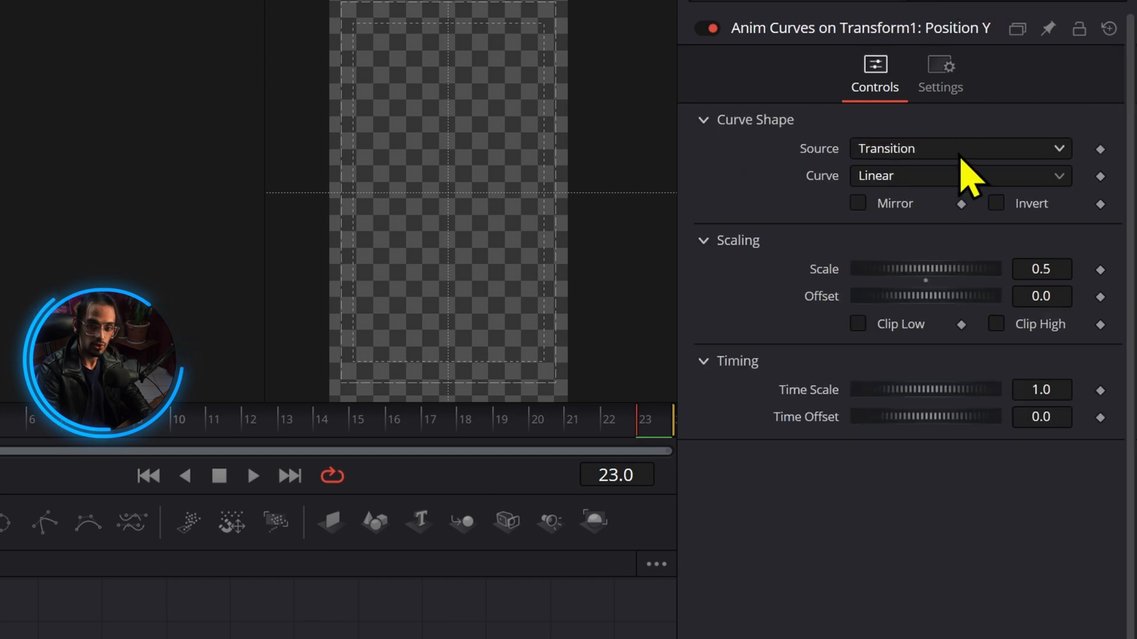
{"action": "left_click", "coordinate": [1041, 296]}
{"action": "type", "text": "-0.05"}
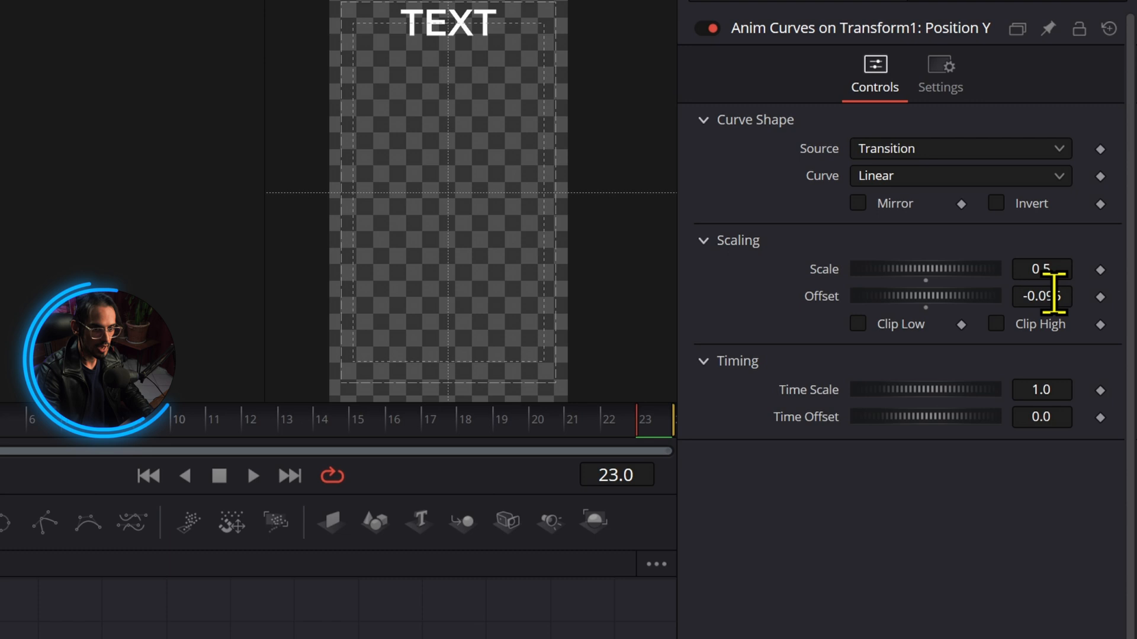
{"action": "left_click", "coordinate": [1041, 269]}
{"action": "type", "text": "0.095"}
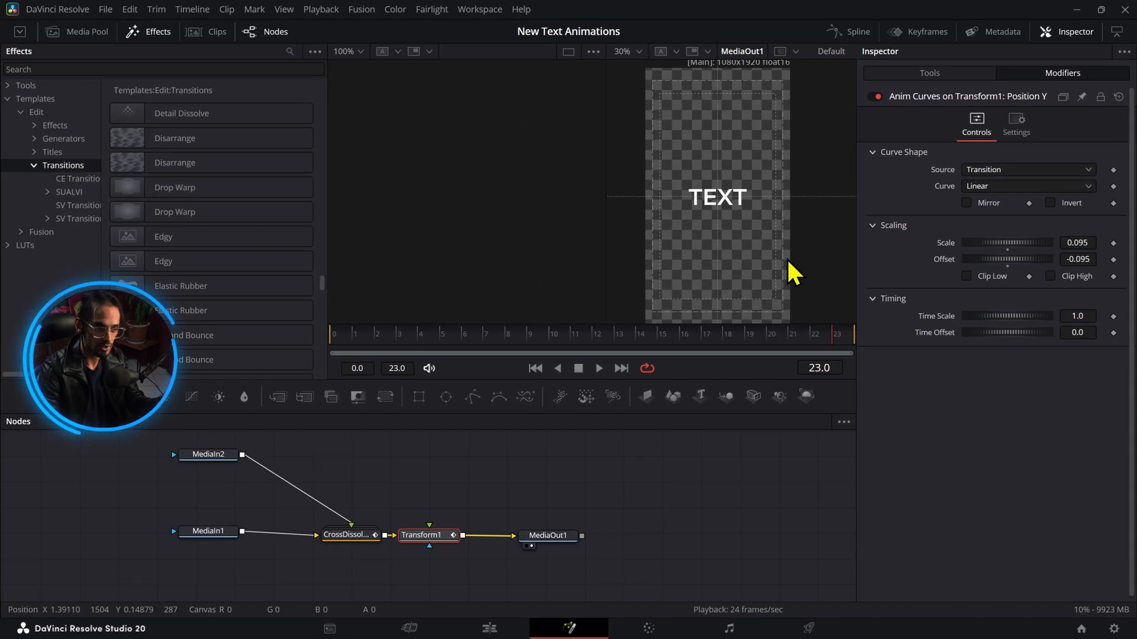
{"action": "left_click", "coordinate": [553, 333]}
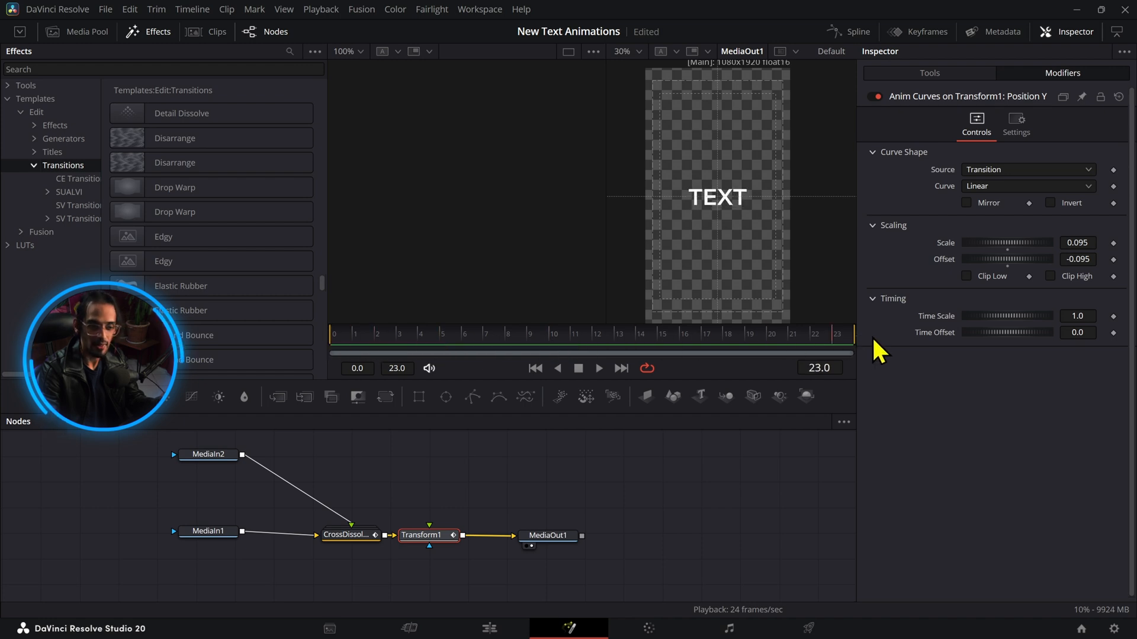
{"action": "mouse_move", "coordinate": [956, 397]}
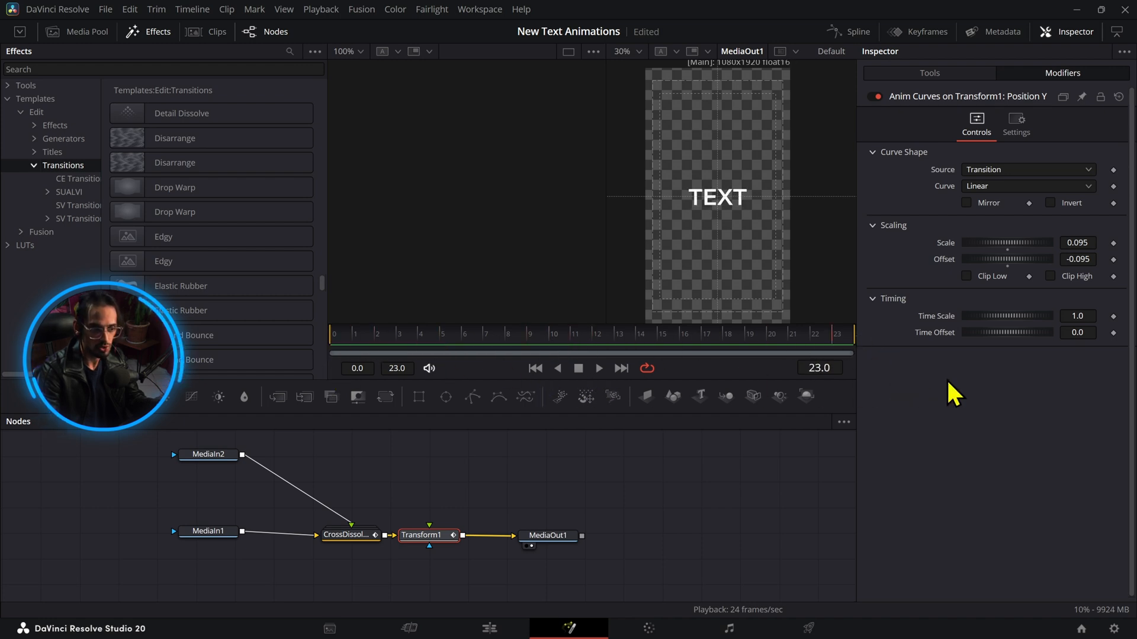
{"action": "left_click", "coordinate": [349, 535]}
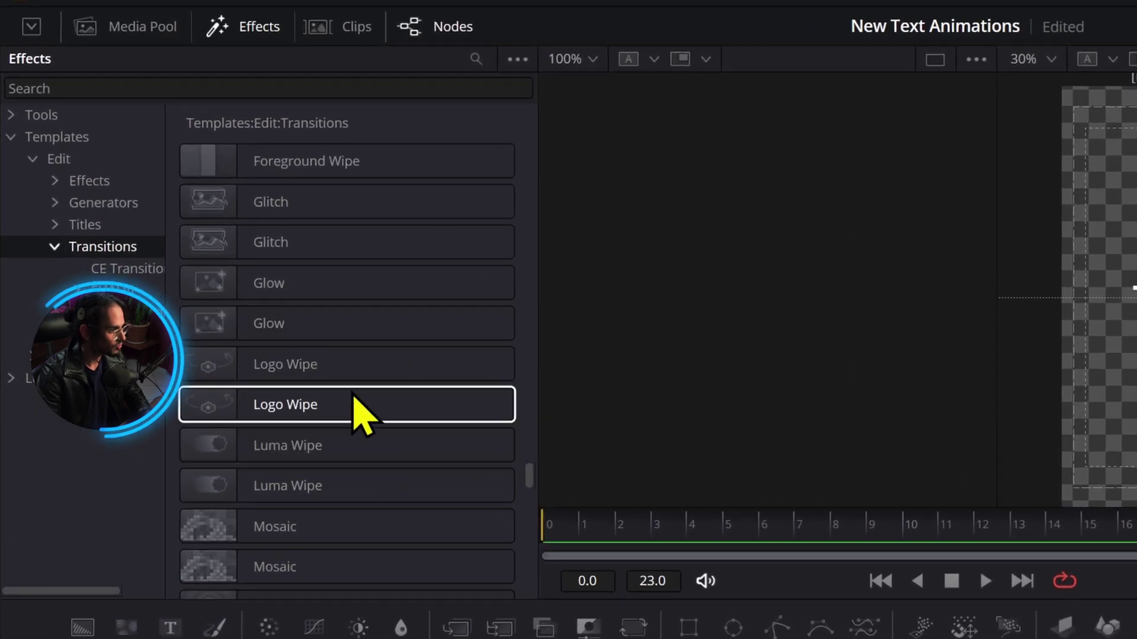
Search 'glo' in the Transitions templates to find the Glow template
{"action": "scroll", "scroll_direction": "down", "scroll_amount": 3}
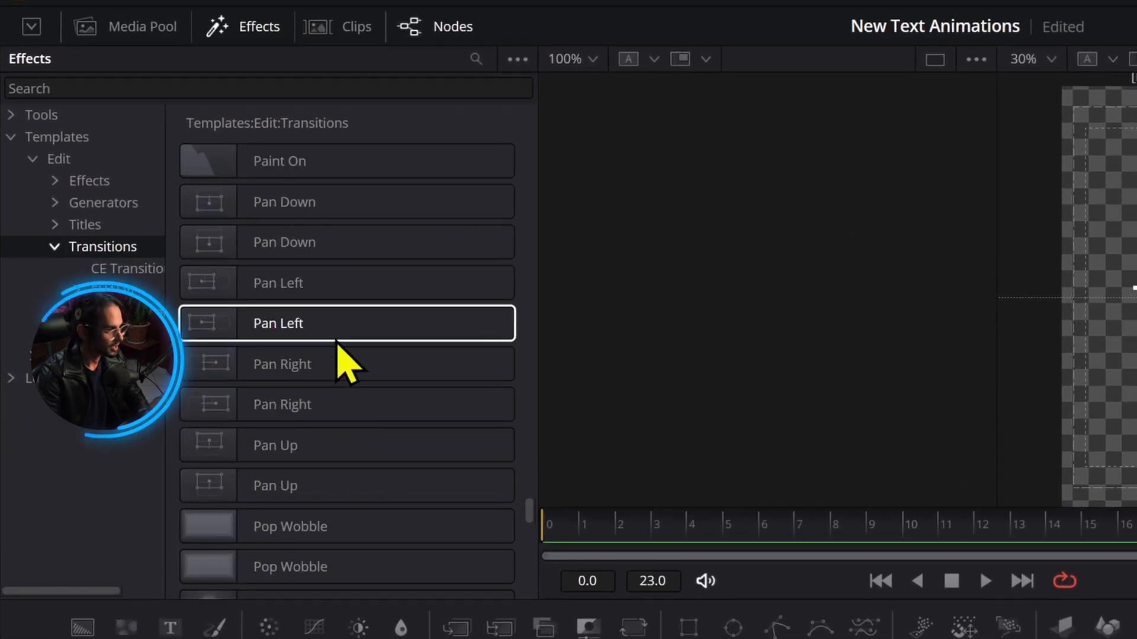
{"action": "scroll", "scroll_direction": "down", "scroll_amount": 3}
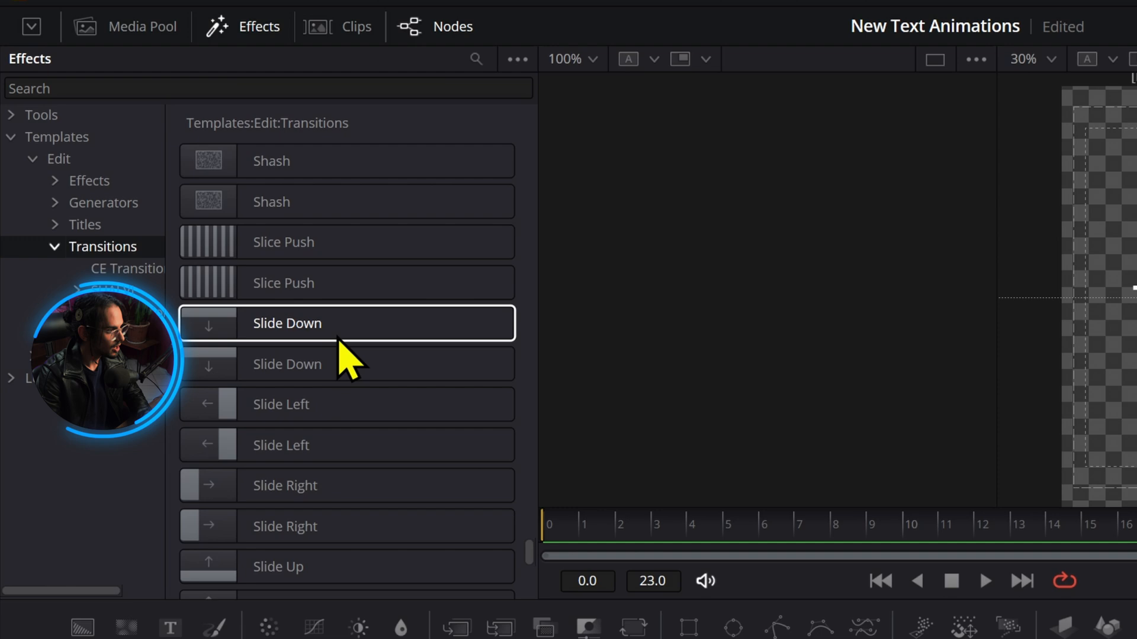
{"action": "type", "text": "glo"}
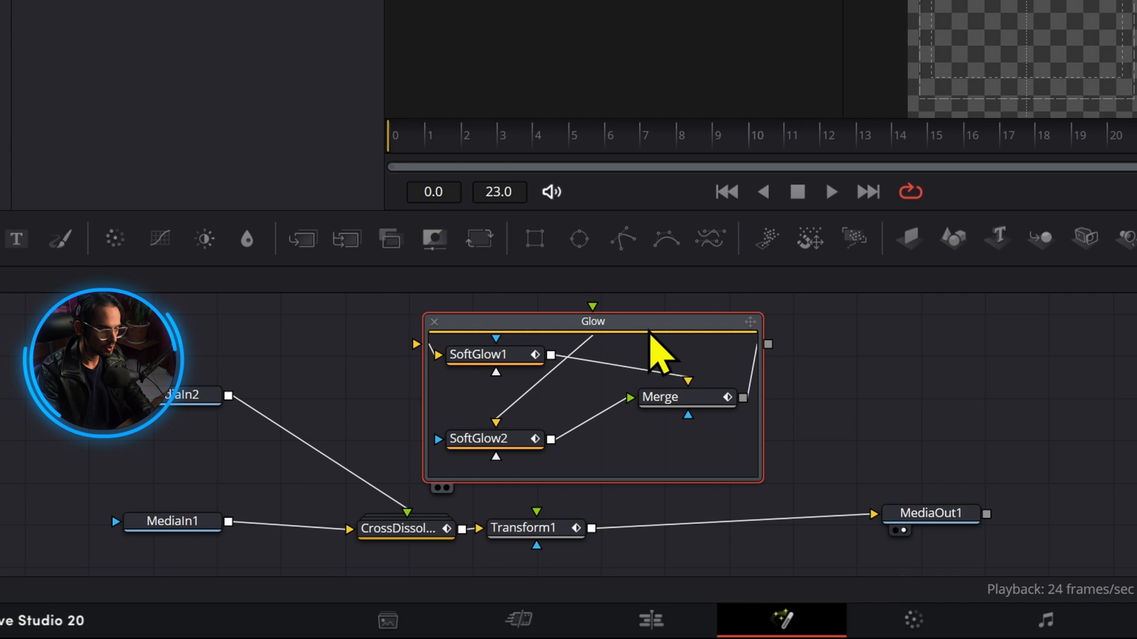
Select the Glow group's Merge and the CrossDissolve node to move the dissolve inside the group
{"action": "left_click", "coordinate": [659, 398]}
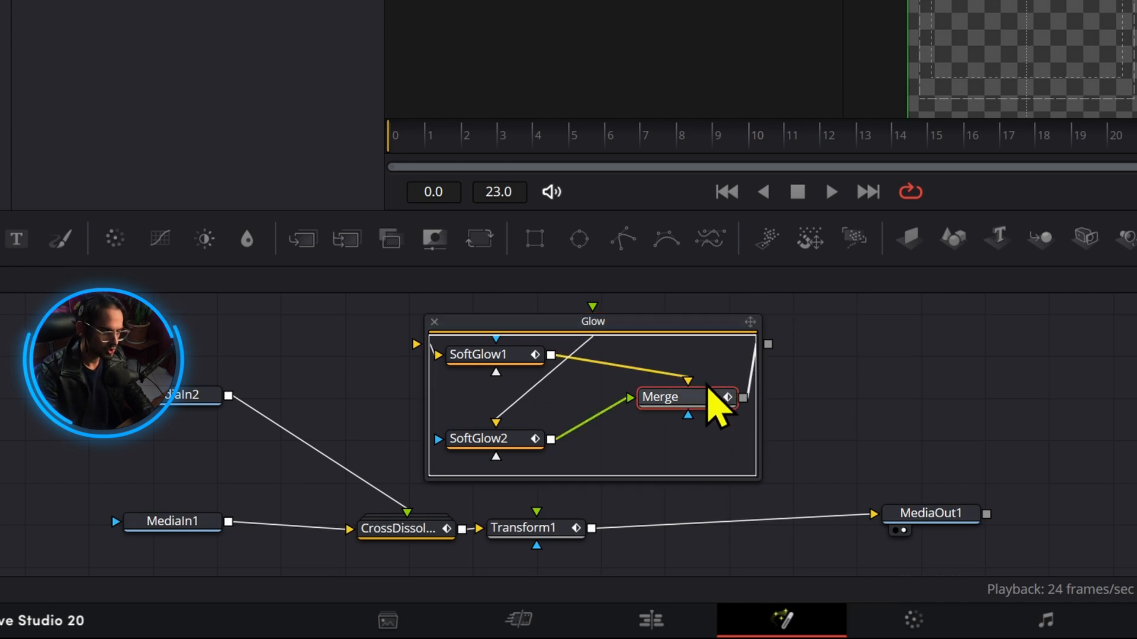
{"action": "left_click", "coordinate": [384, 521]}
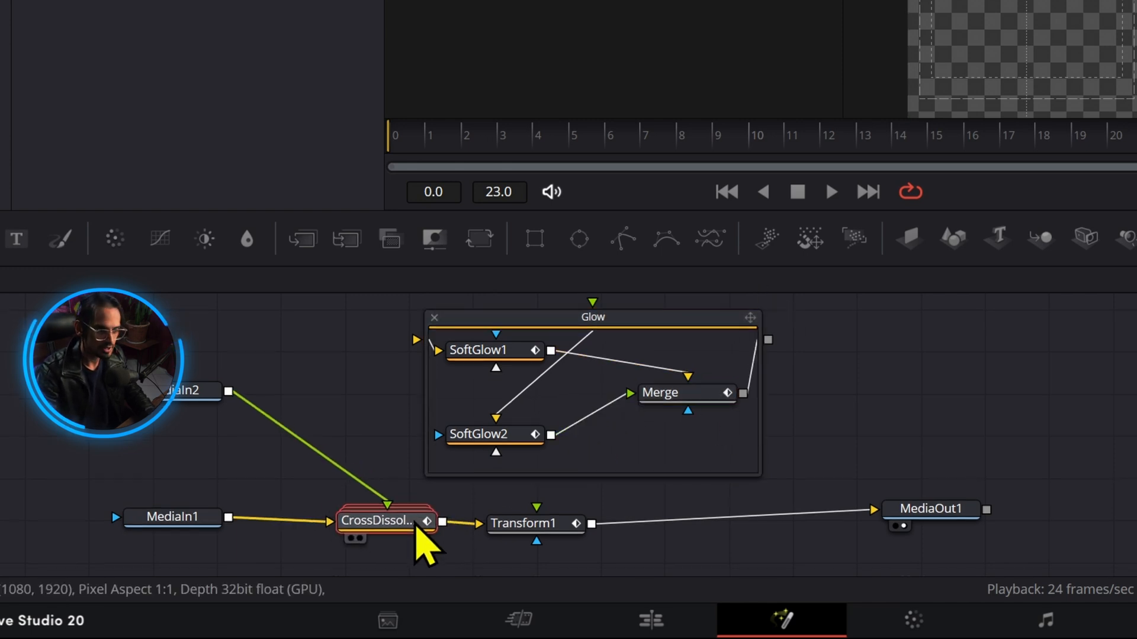
{"action": "double_click", "coordinate": [375, 521]}
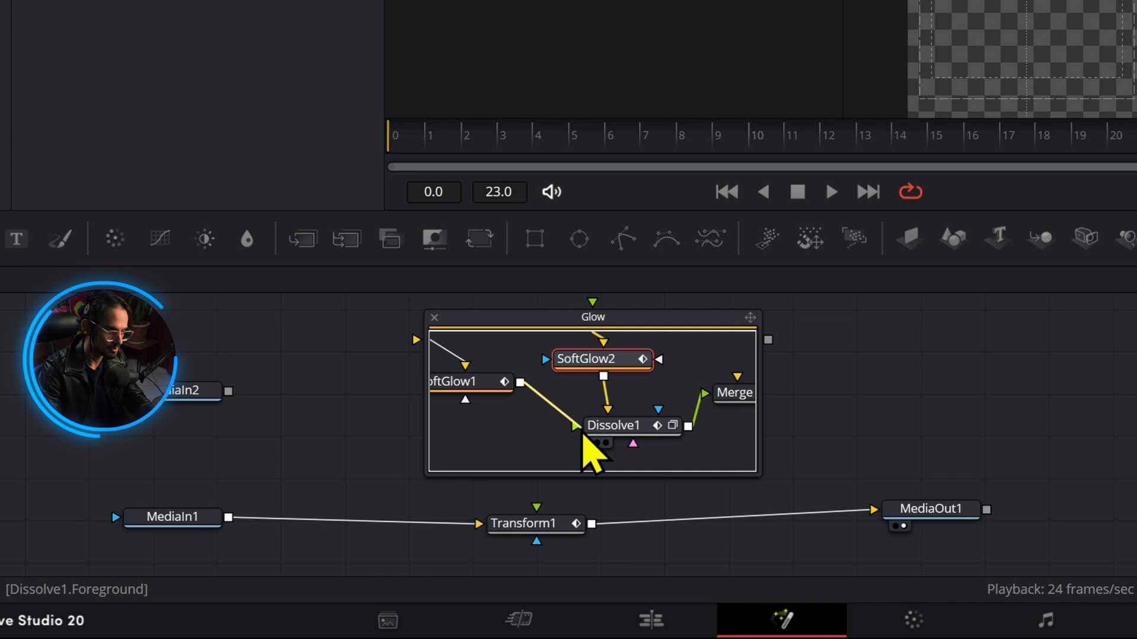
Select Dissolve1 inside the Glow group to wire SoftGlow1 and SoftGlow2 into it
{"action": "left_click", "coordinate": [624, 425]}
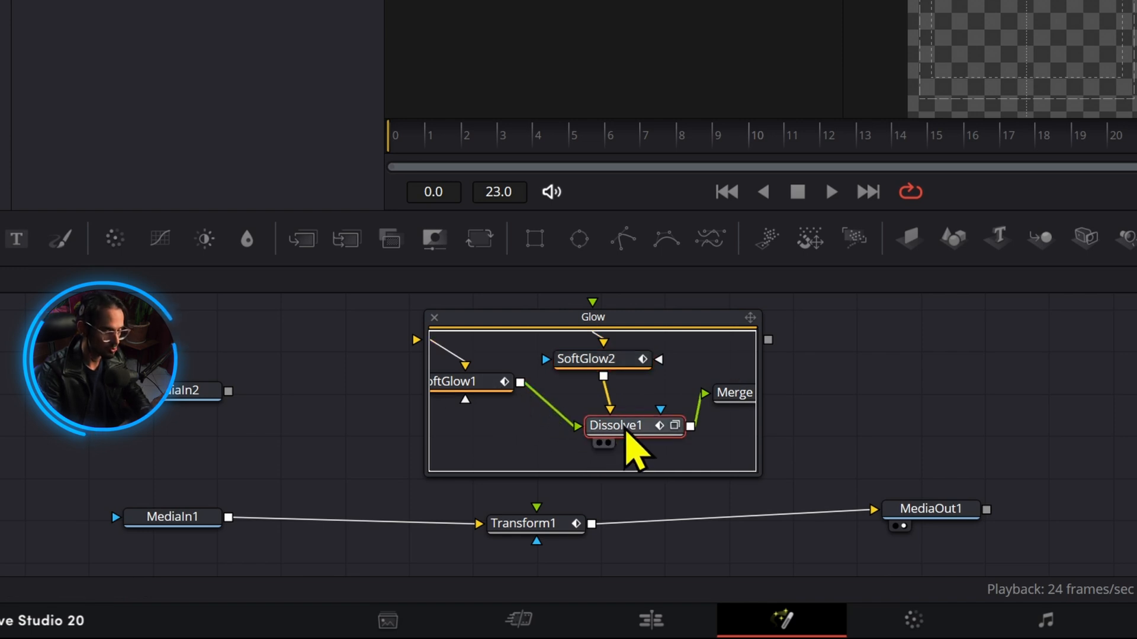
{"action": "mouse_move", "coordinate": [530, 420]}
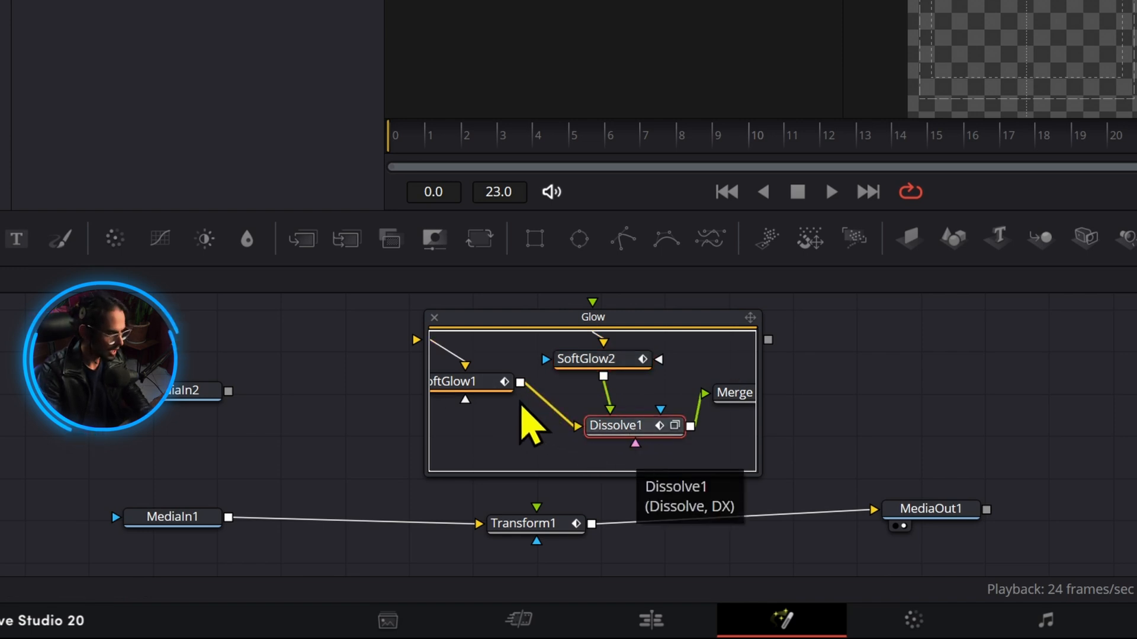
{"action": "mouse_move", "coordinate": [561, 441]}
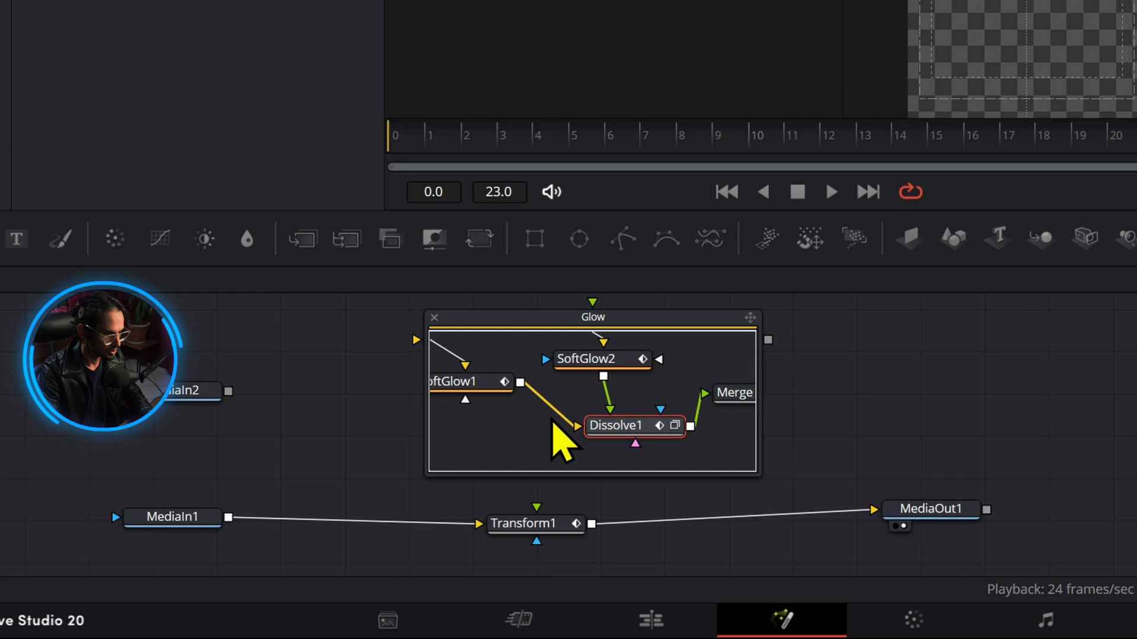
{"action": "mouse_move", "coordinate": [591, 446]}
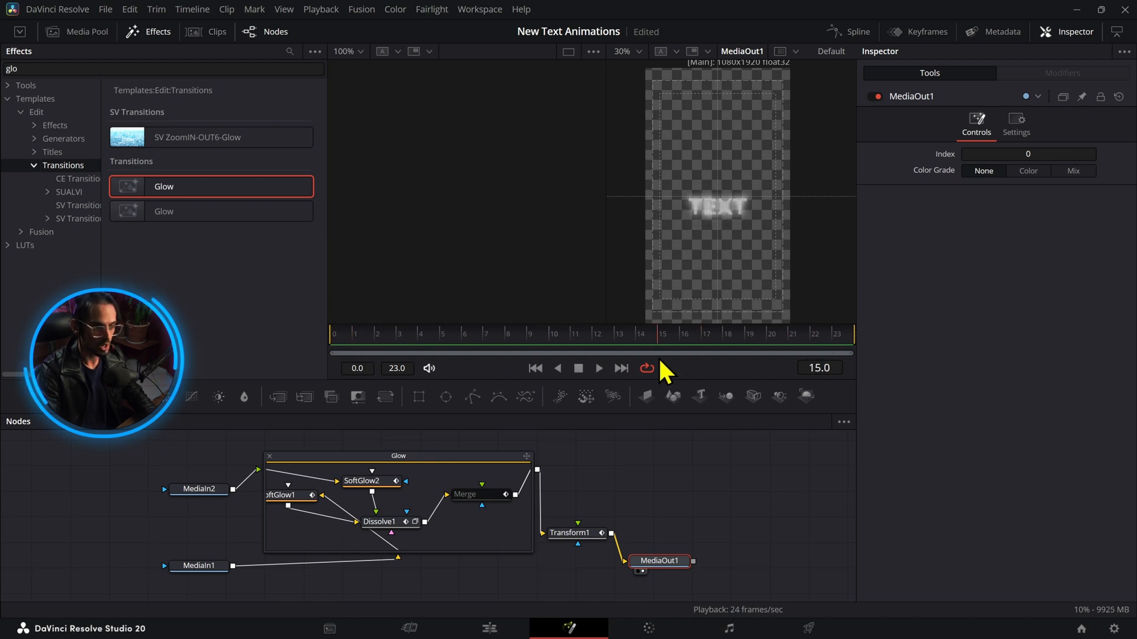
Select the Glow group, Dissolve1 and Transform1 together to load all three in the Inspector
{"action": "left_click", "coordinate": [398, 457]}
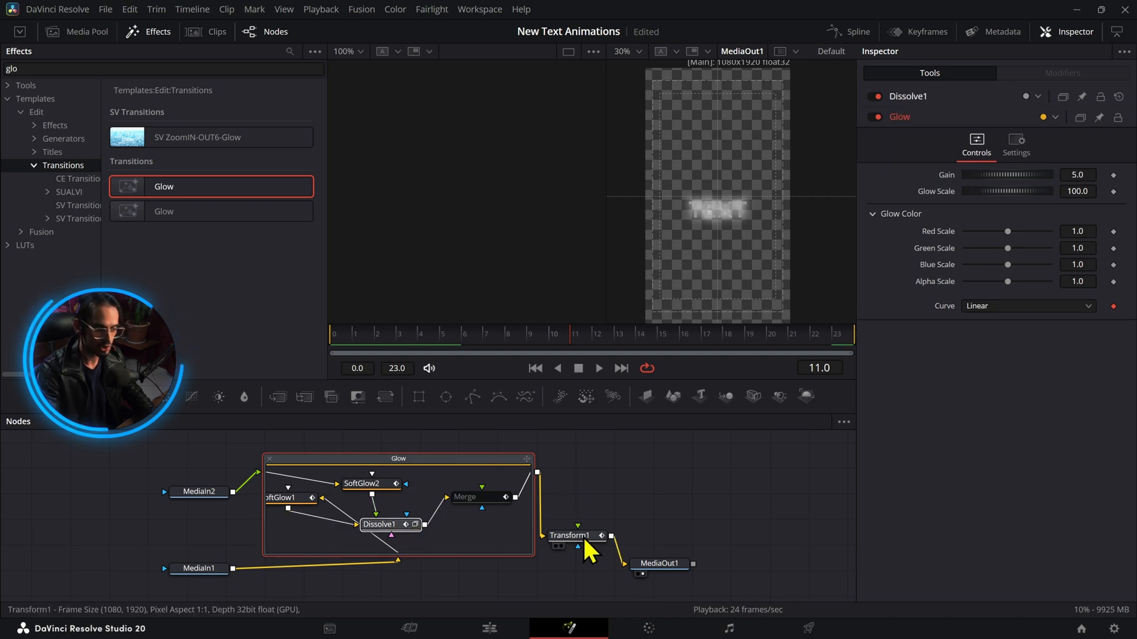
{"action": "left_click", "coordinate": [572, 535]}
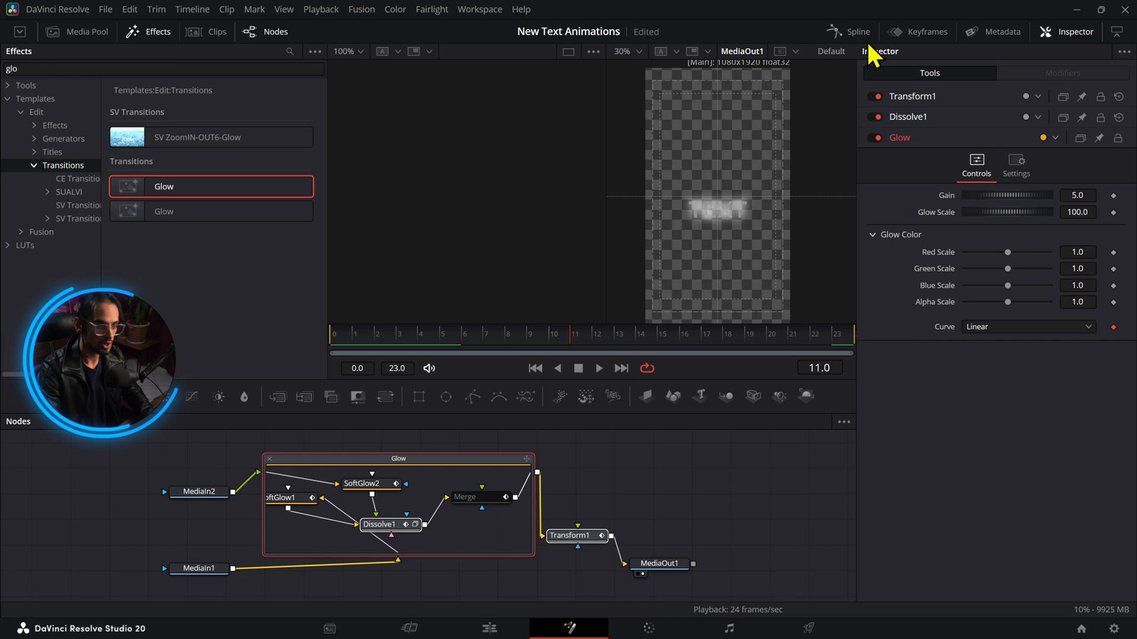
Show the Glow group's Gain, Glow Size and Blend lookup curves in the Spline editor
{"action": "left_click", "coordinate": [858, 31]}
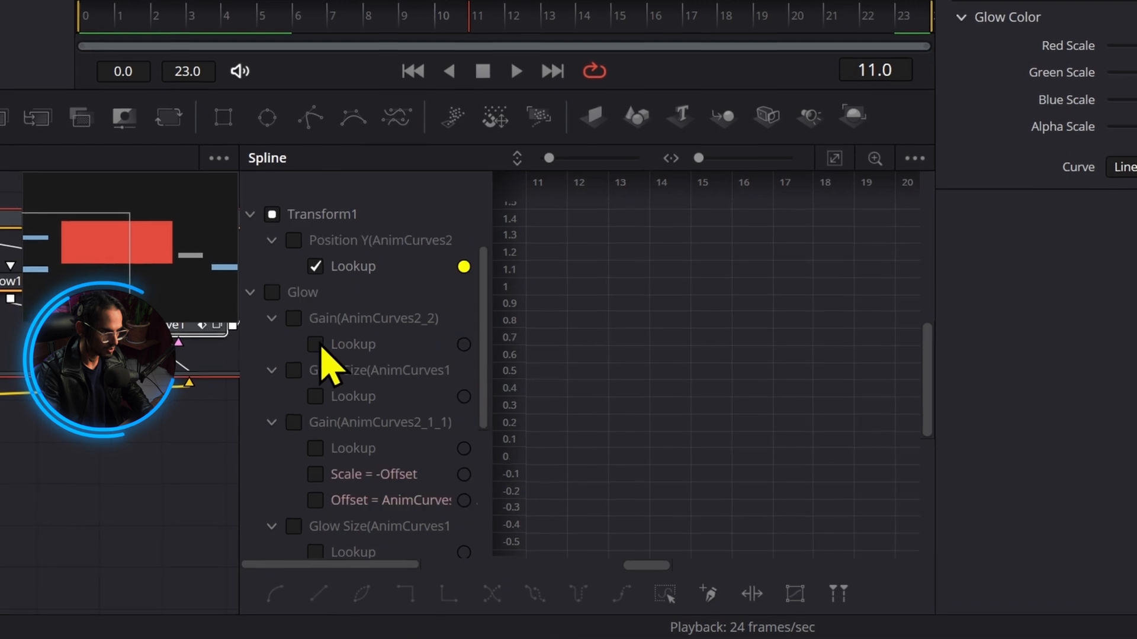
{"action": "scroll", "scroll_direction": "up", "scroll_amount": 3}
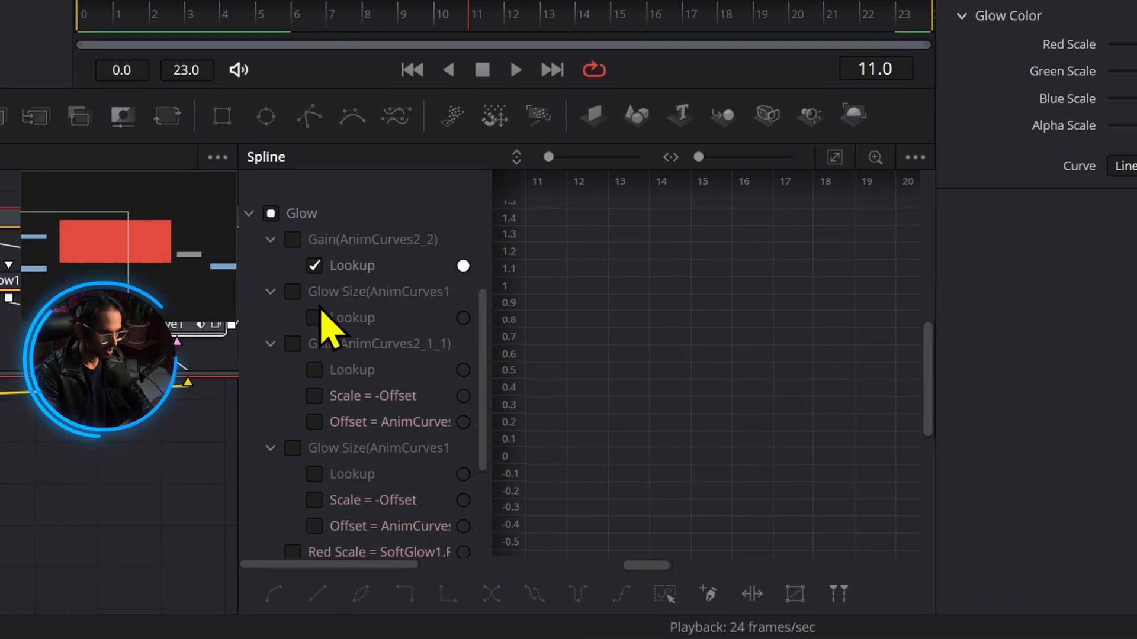
{"action": "scroll", "scroll_direction": "down", "scroll_amount": 3}
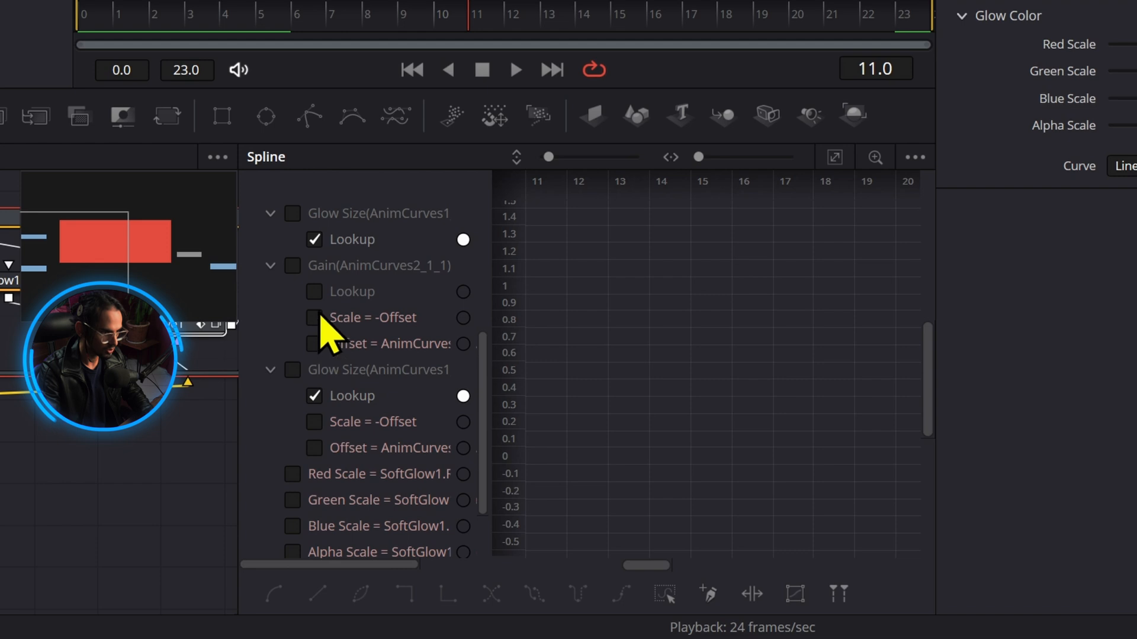
{"action": "scroll", "scroll_direction": "down", "scroll_amount": 3}
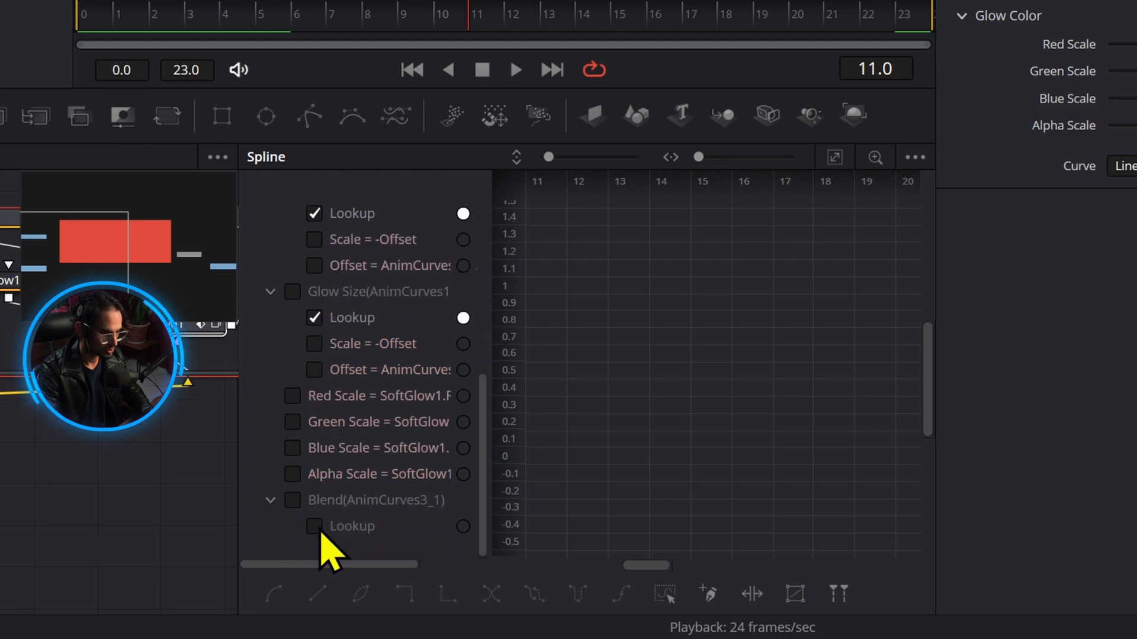
{"action": "left_click", "coordinate": [315, 526]}
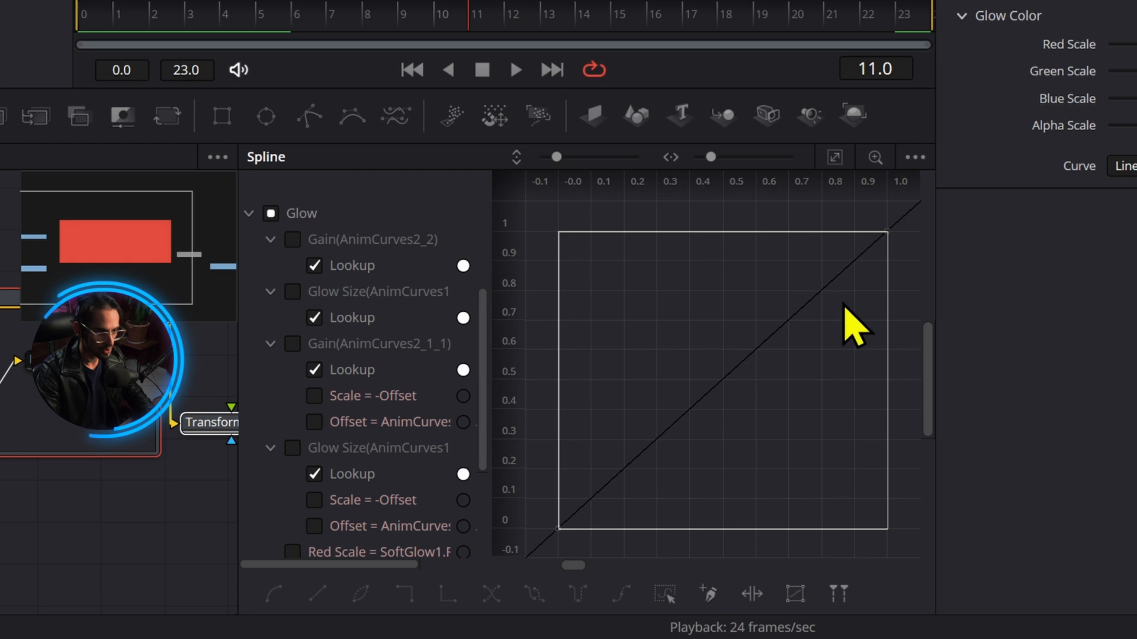
Ease the Blend and Transform1 slide-up lookup curves into smooth S-curves
{"action": "scroll", "scroll_direction": "down", "scroll_amount": 3}
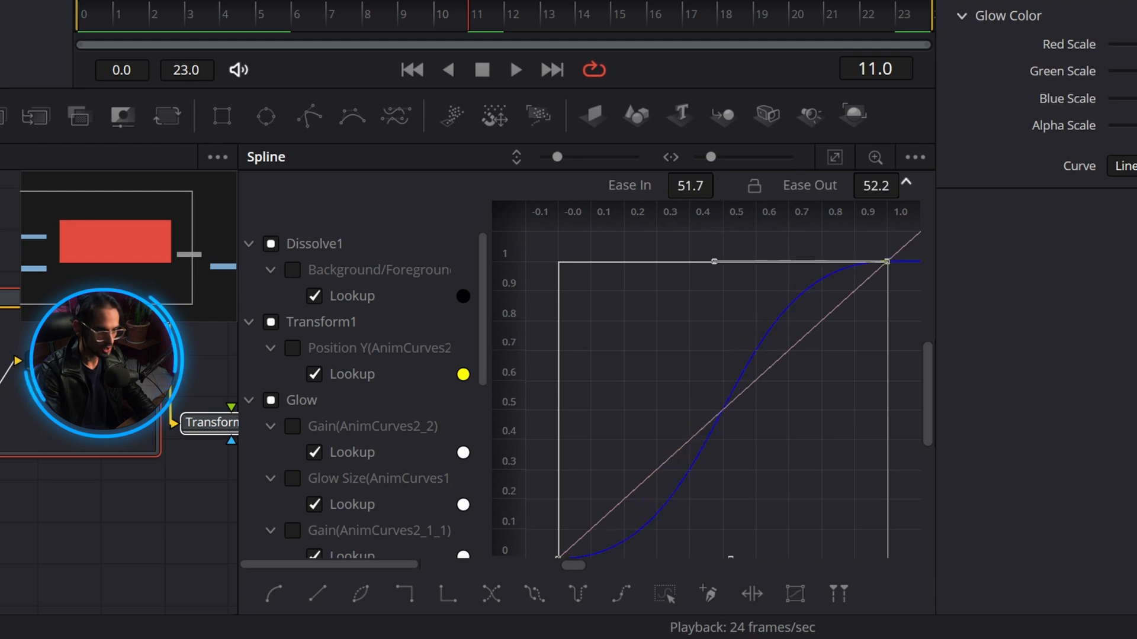
{"action": "scroll", "scroll_direction": "down", "scroll_amount": 3}
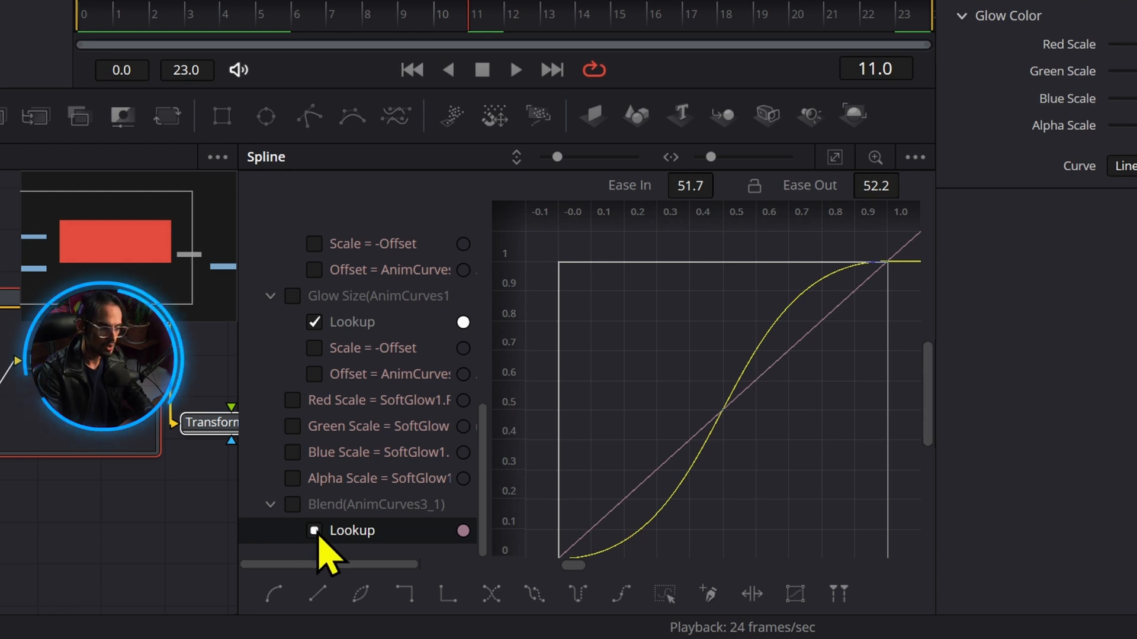
{"action": "left_click", "coordinate": [314, 530]}
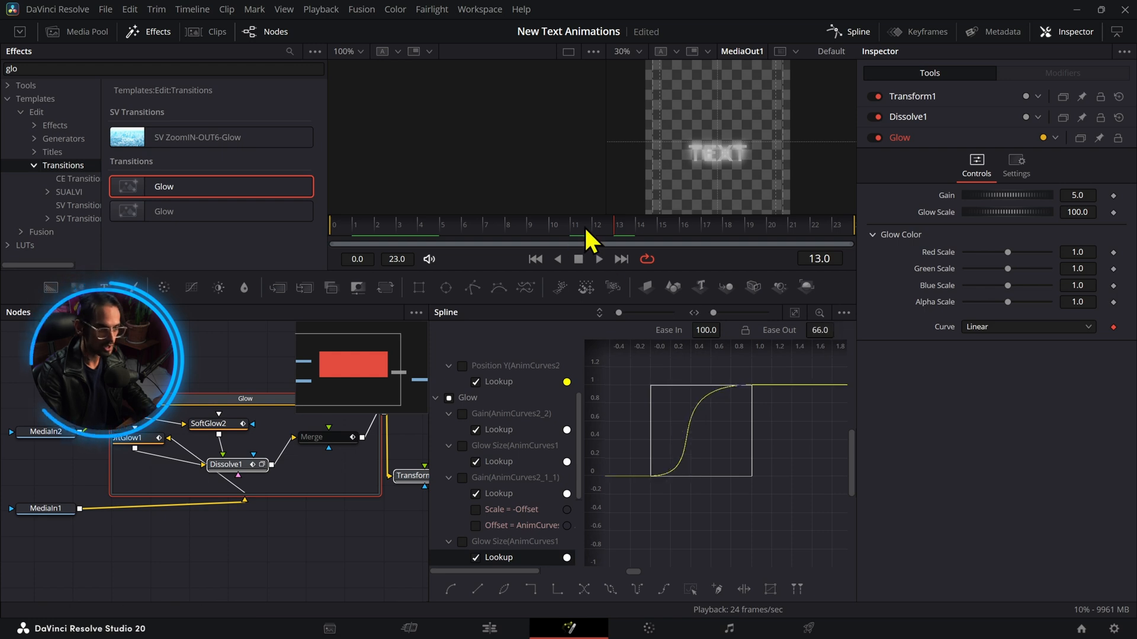
{"action": "left_click", "coordinate": [313, 538]}
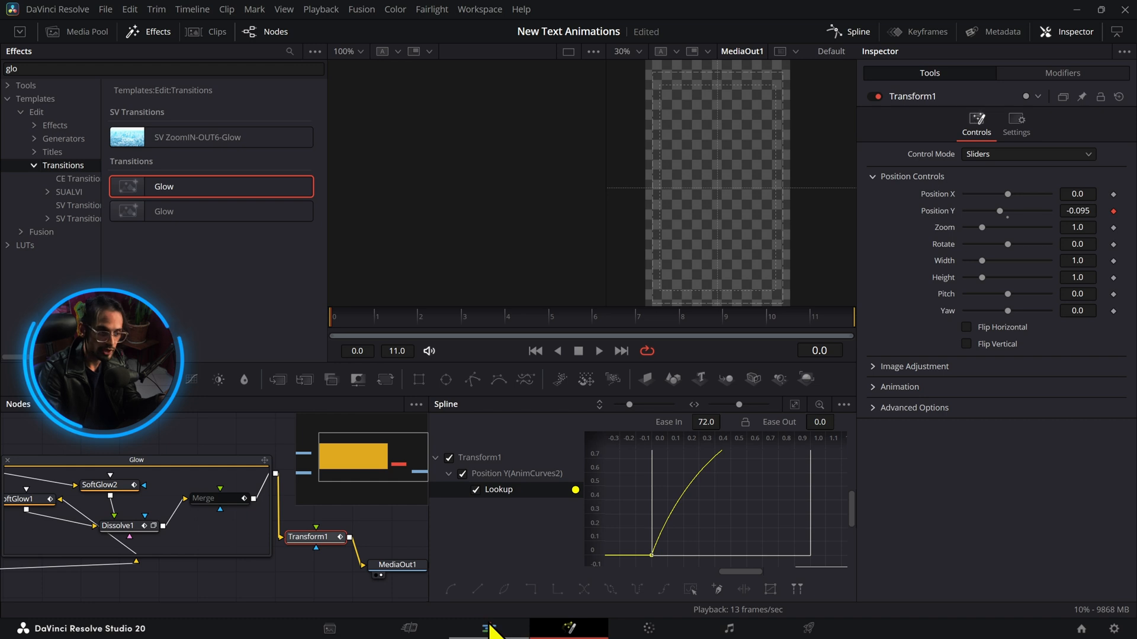
Select the title's opening Cross Dissolve on the Edit page and set its duration to 8 frames
{"action": "left_click", "coordinate": [488, 627]}
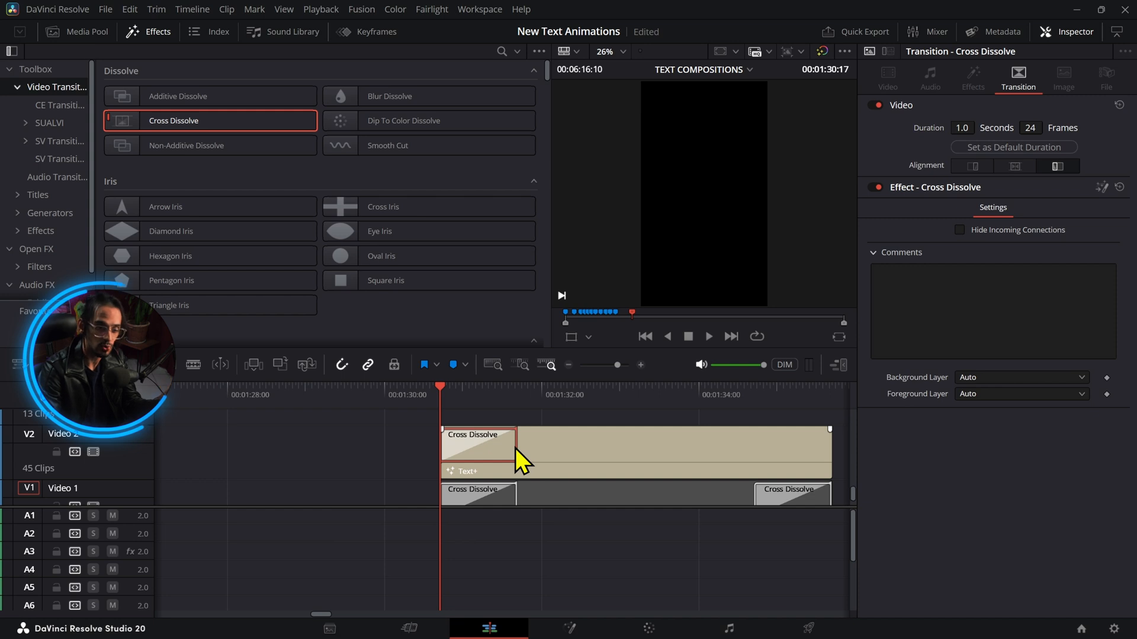
{"action": "left_click", "coordinate": [708, 335]}
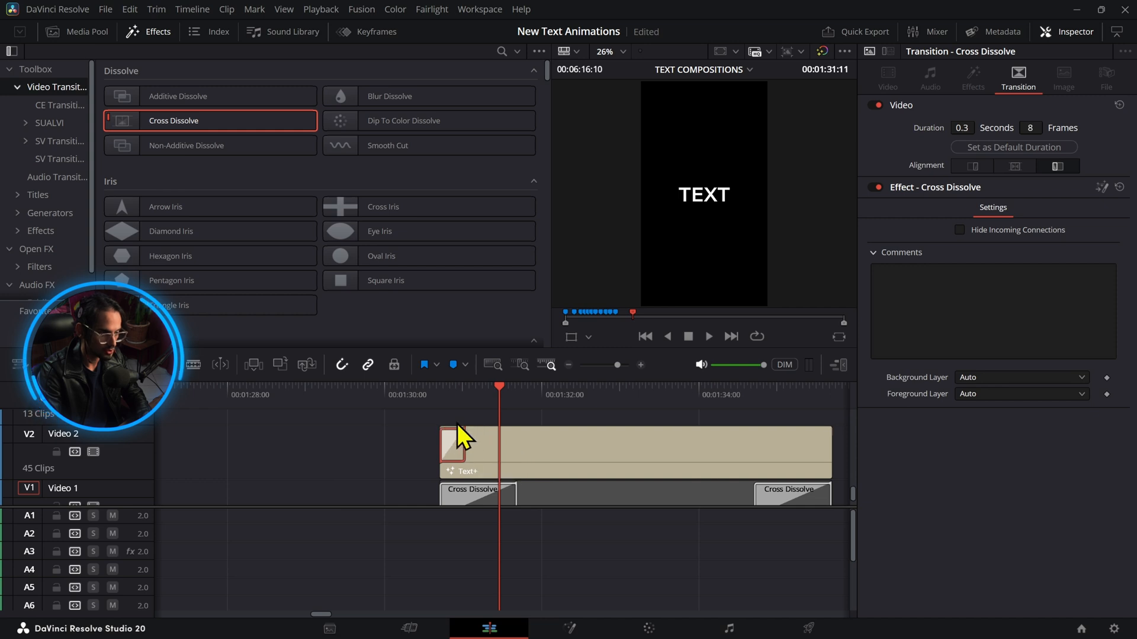
{"action": "left_click", "coordinate": [707, 335]}
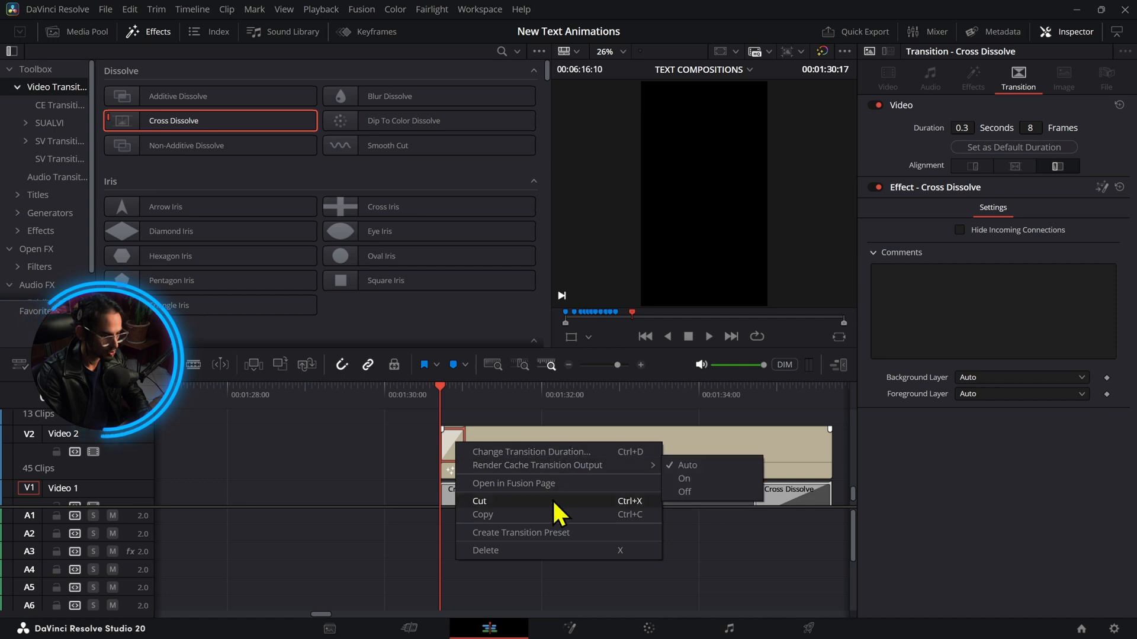
Save the transition as a user preset named 'Fade In Slide Up Glow'
{"action": "left_click", "coordinate": [521, 532]}
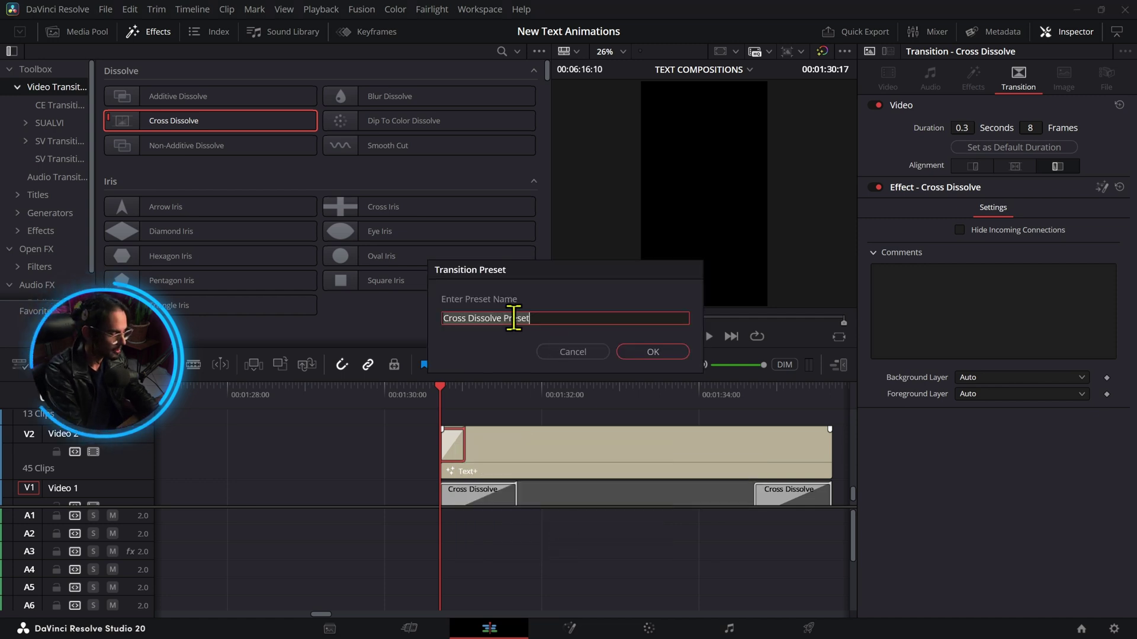
{"action": "type", "text": "Fade I"}
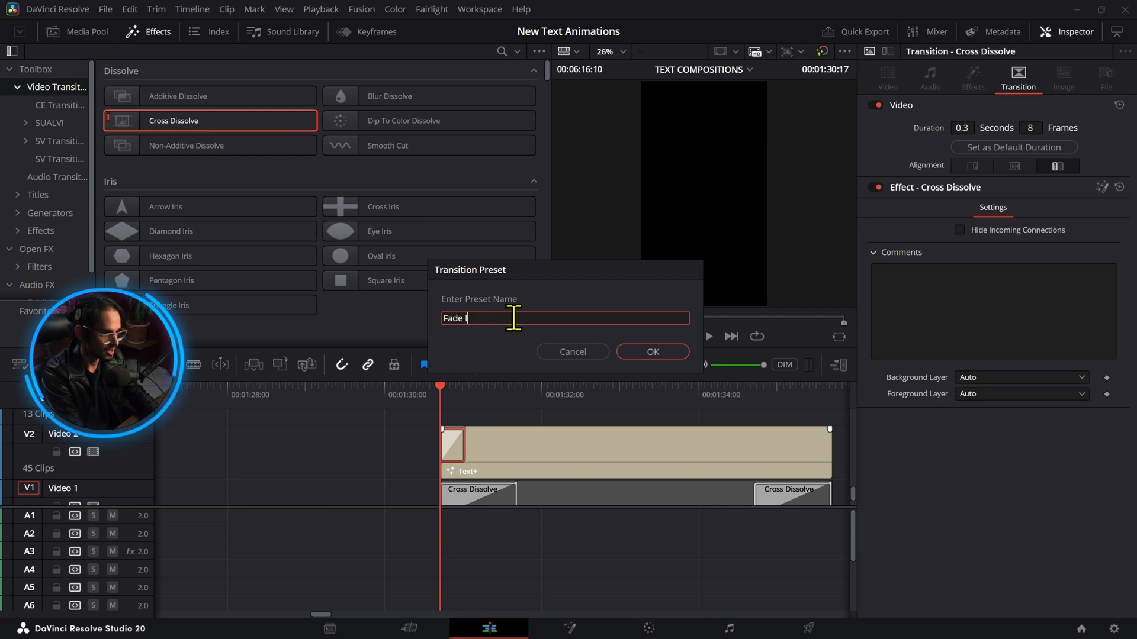
{"action": "type", "text": "In"}
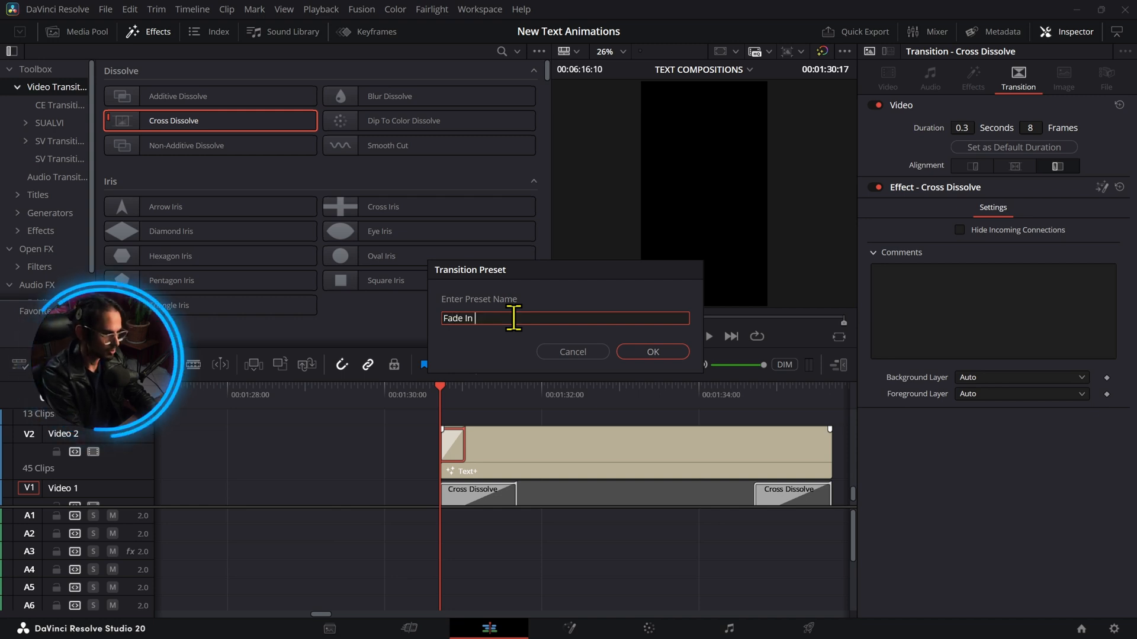
{"action": "type", "text": "Slide Up Glow"}
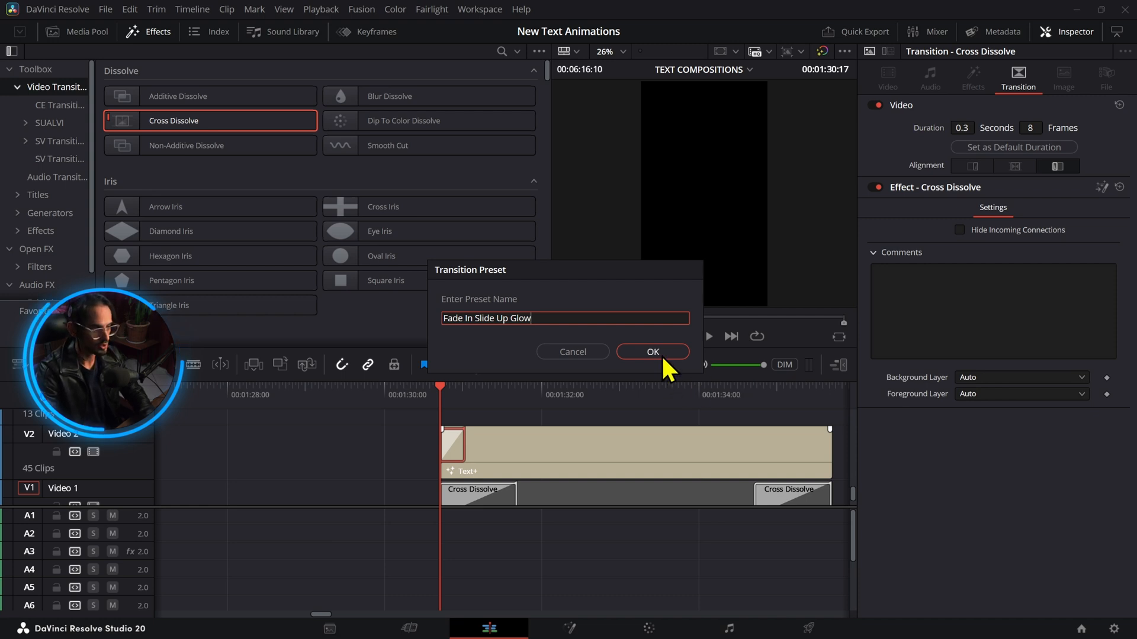
{"action": "left_click", "coordinate": [650, 352]}
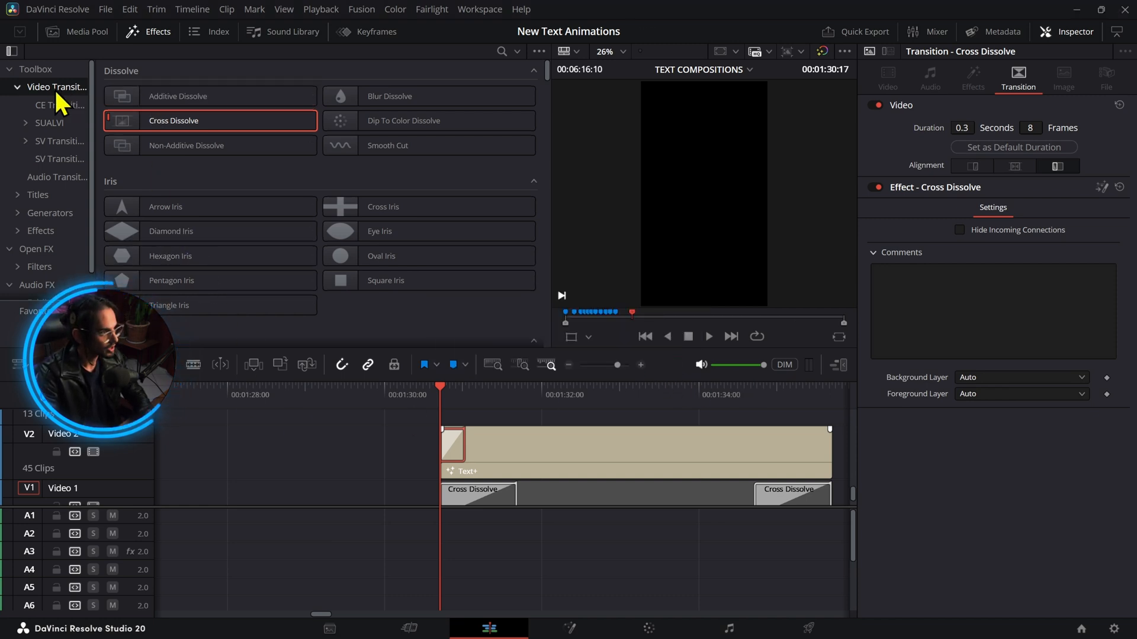
Scroll the Video Transitions list down to the User section with the new preset
{"action": "scroll", "scroll_direction": "down", "scroll_amount": 3}
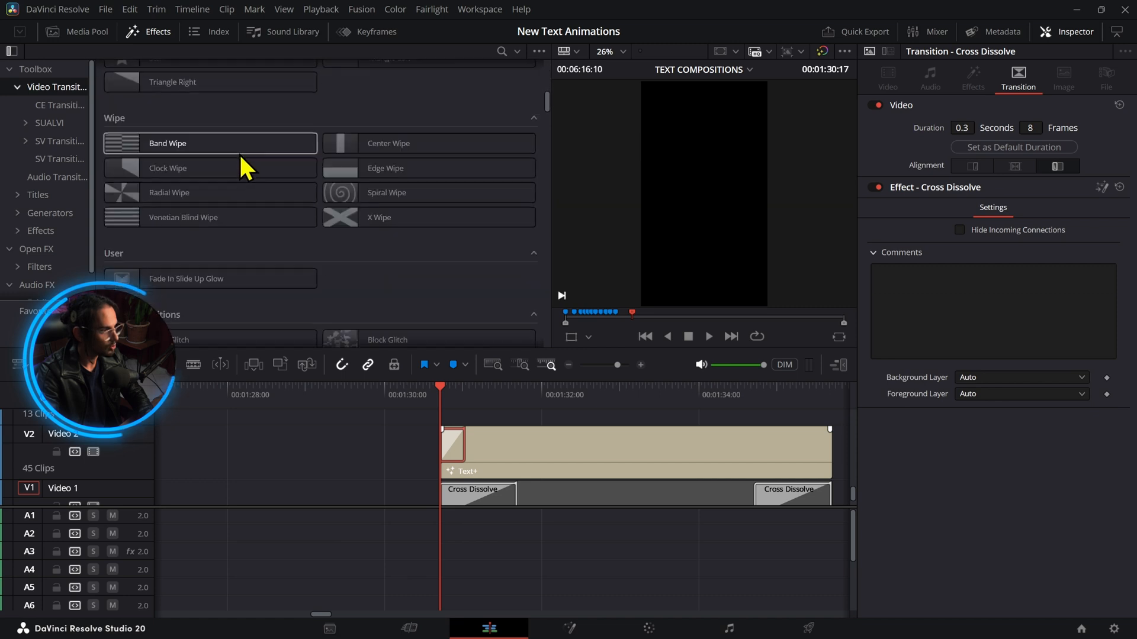
{"action": "scroll", "scroll_direction": "down", "scroll_amount": 3}
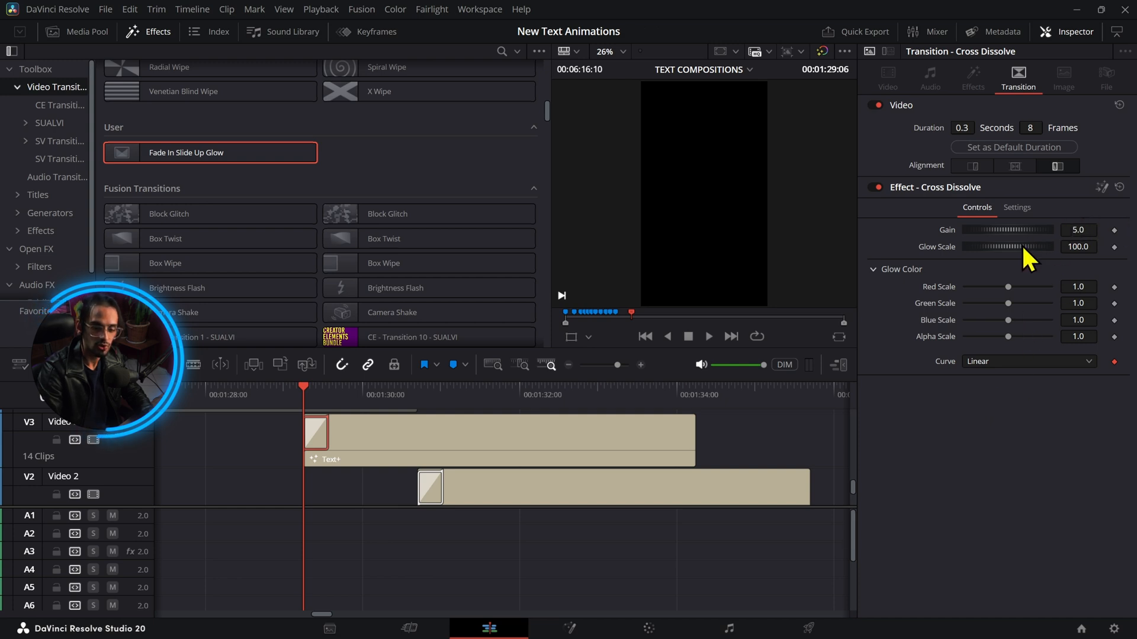
{"action": "mouse_move", "coordinate": [1050, 263]}
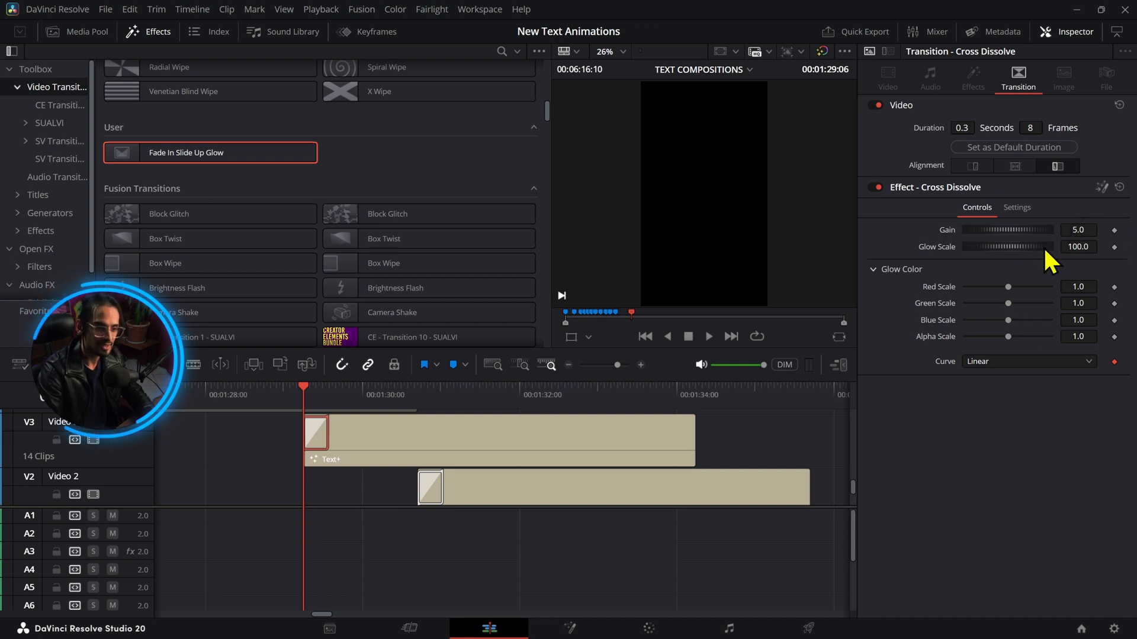
{"action": "mouse_move", "coordinate": [1049, 247]}
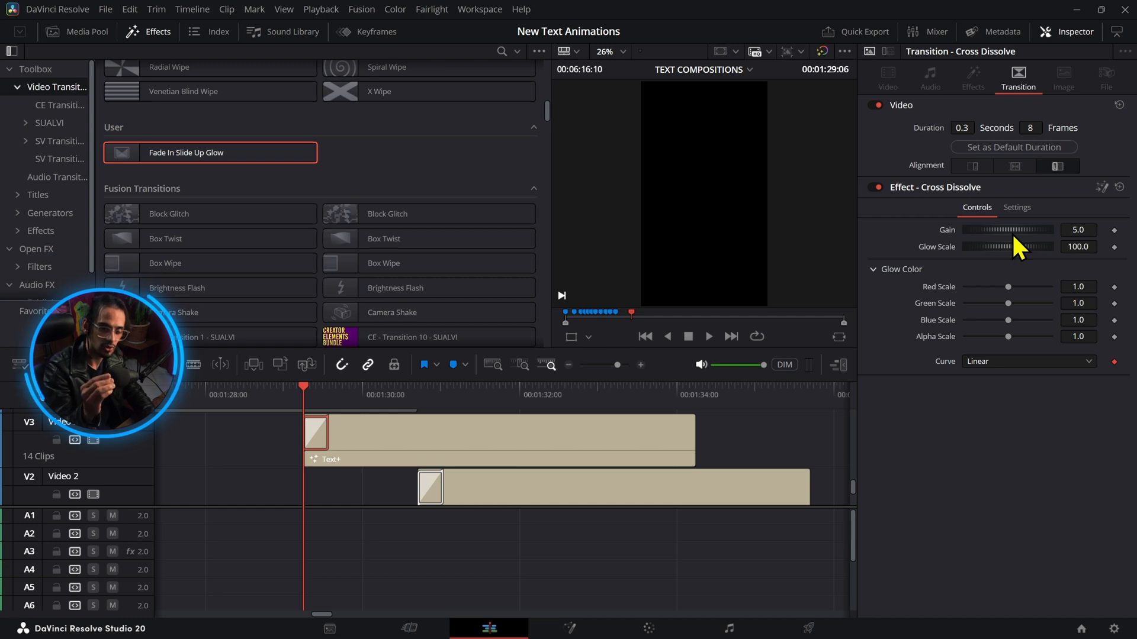
{"action": "mouse_move", "coordinate": [988, 226]}
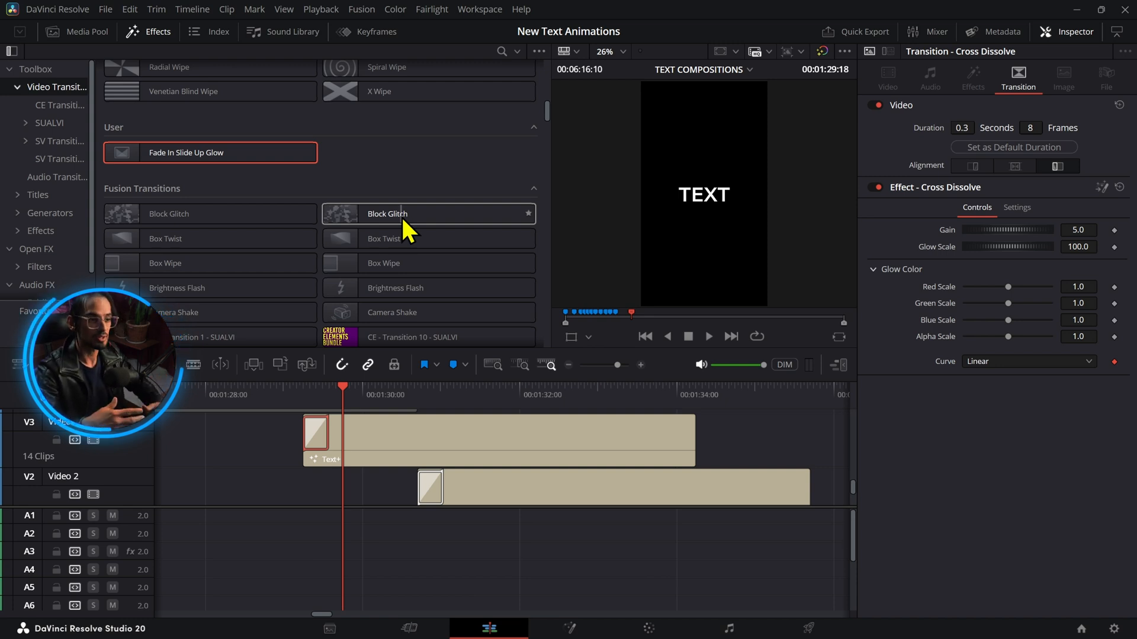
{"action": "mouse_move", "coordinate": [308, 446]}
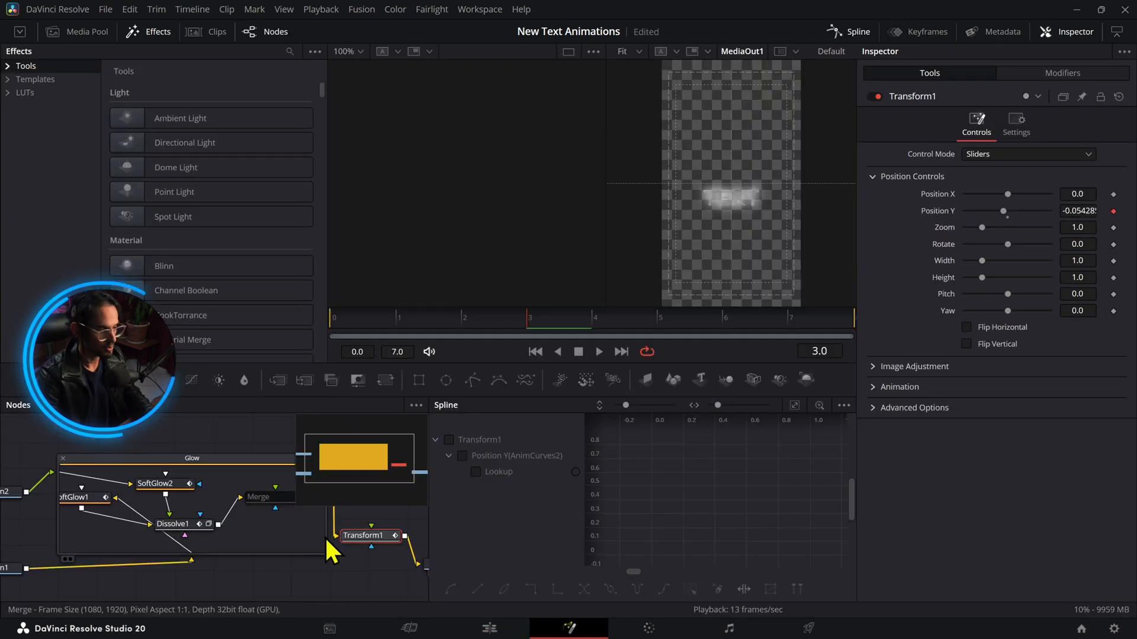
Add a Duplicate node via the 'trans' tool search, with 2 copies offset -2 frames
{"action": "type", "text": "trans"}
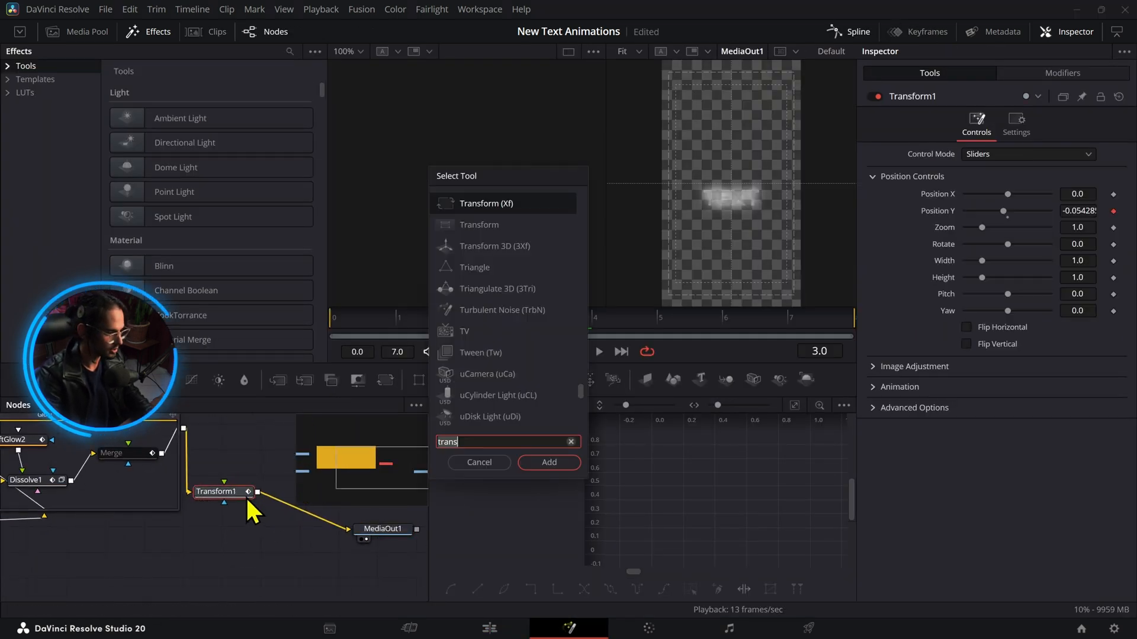
{"action": "left_click", "coordinate": [548, 461]}
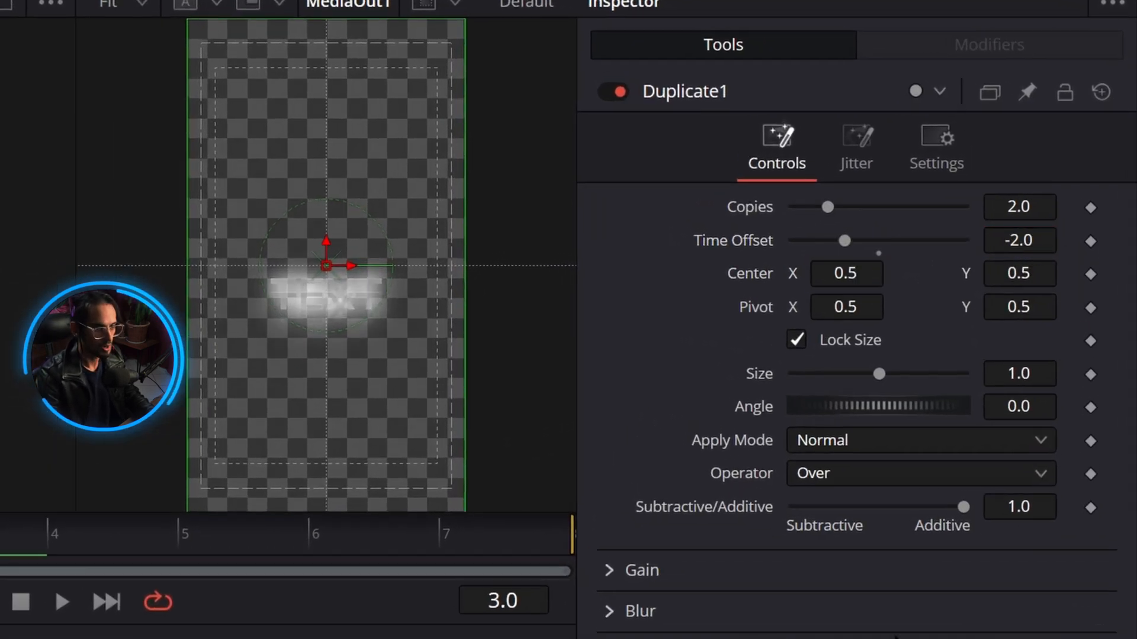
{"action": "left_click", "coordinate": [936, 144]}
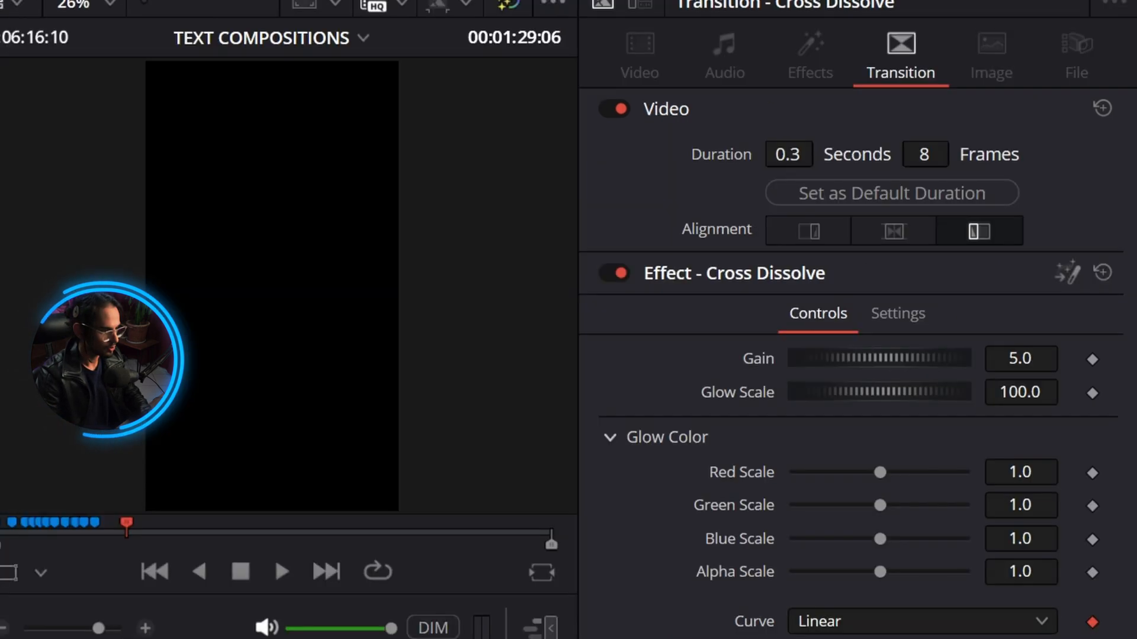
Open the transition's Fusion composition showing Glow, Transform1 and Duplicate1
{"action": "left_click", "coordinate": [282, 572]}
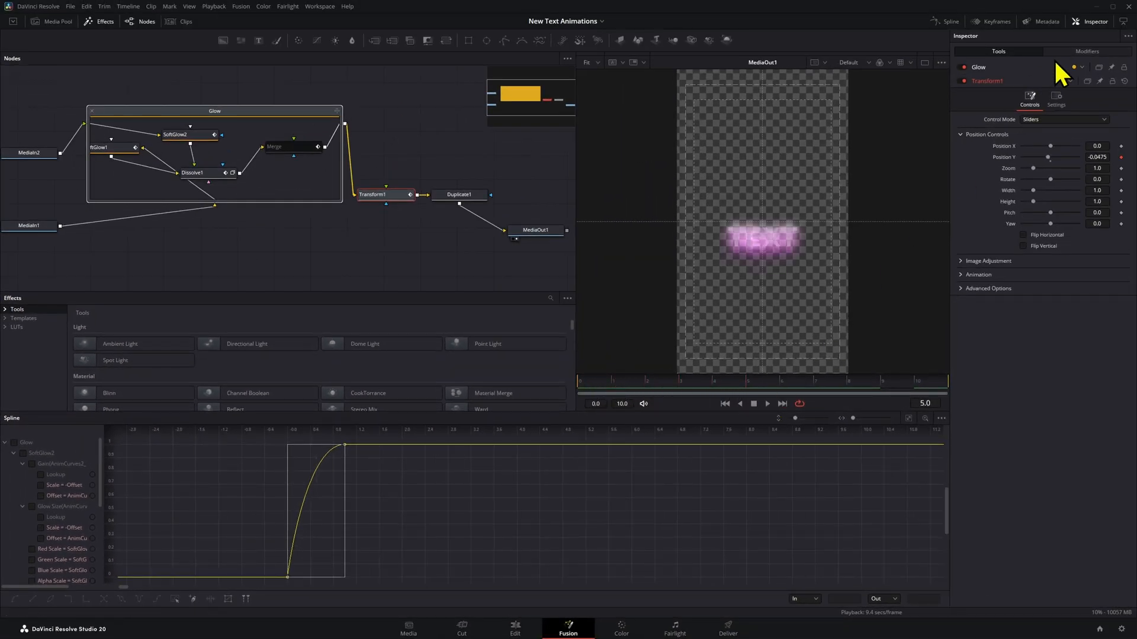
Set Transform1's Position Y anim curve from Linear to Custom
{"action": "left_click", "coordinate": [1087, 51]}
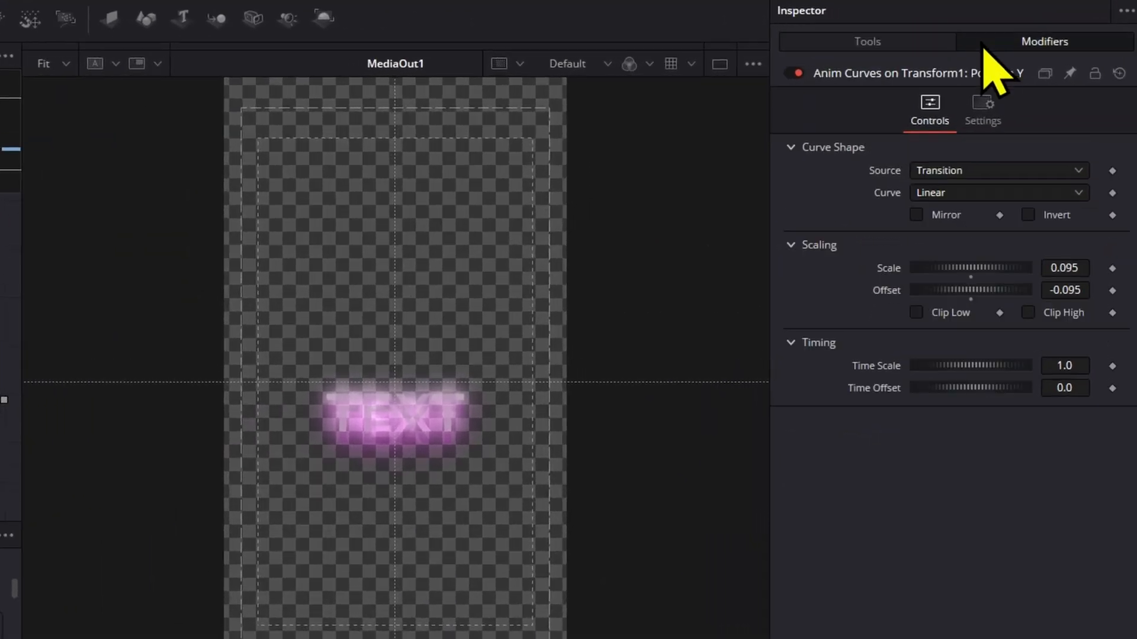
{"action": "mouse_move", "coordinate": [932, 225]}
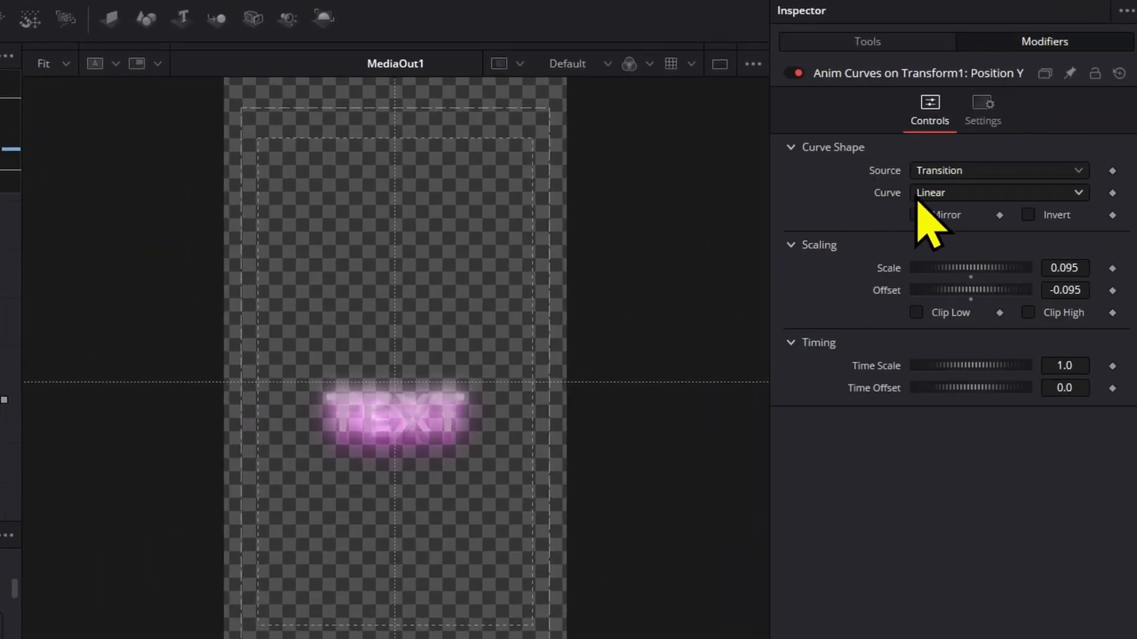
{"action": "left_click", "coordinate": [997, 192]}
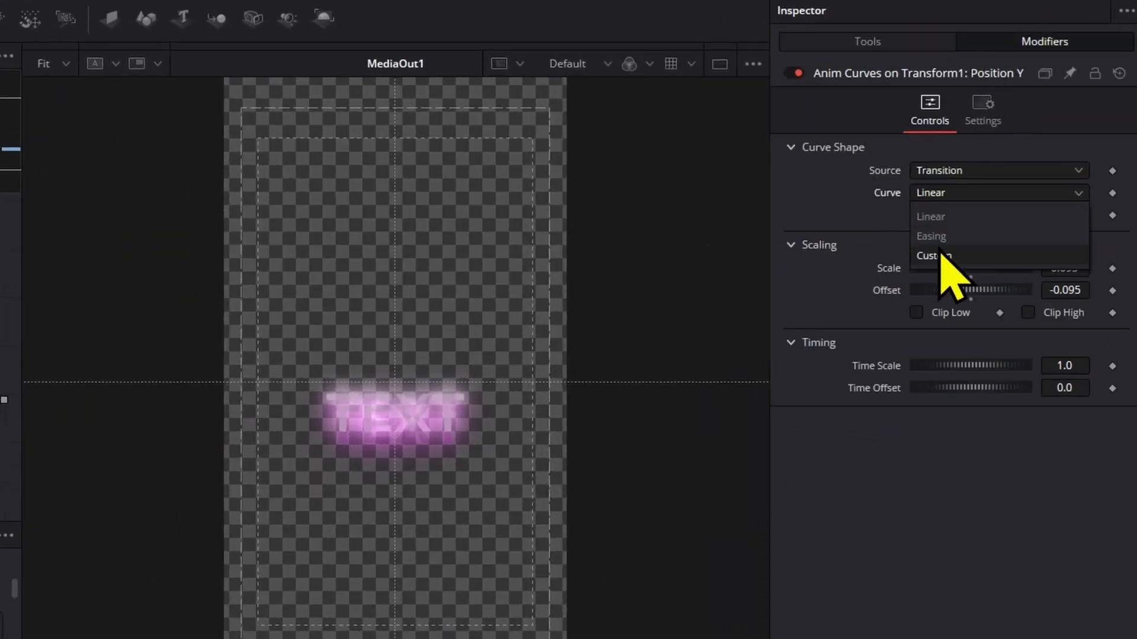
{"action": "left_click", "coordinate": [933, 256]}
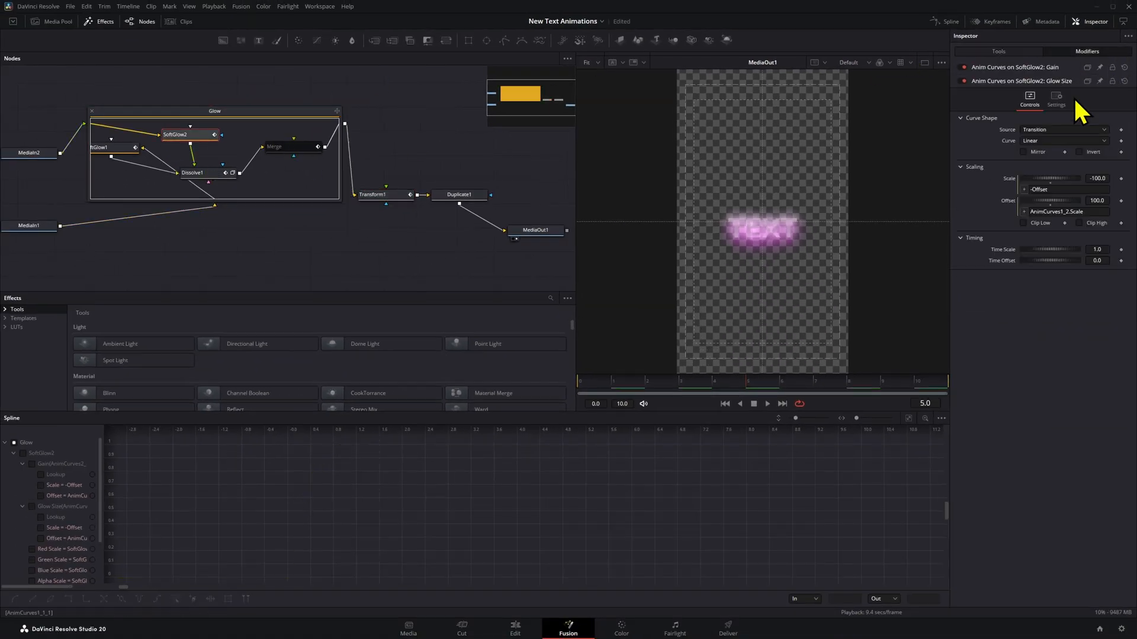
Set the SoftGlow2, SoftGlow1 and Dissolve1 background anim curves to Custom
{"action": "left_click", "coordinate": [1062, 140]}
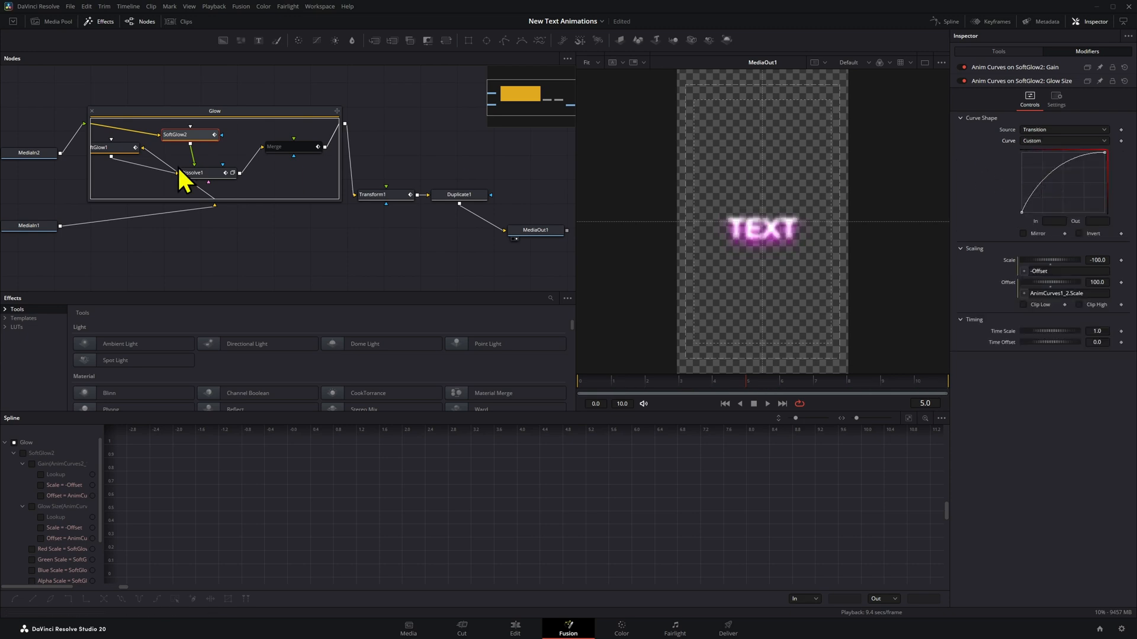
{"action": "left_click", "coordinate": [1062, 141]}
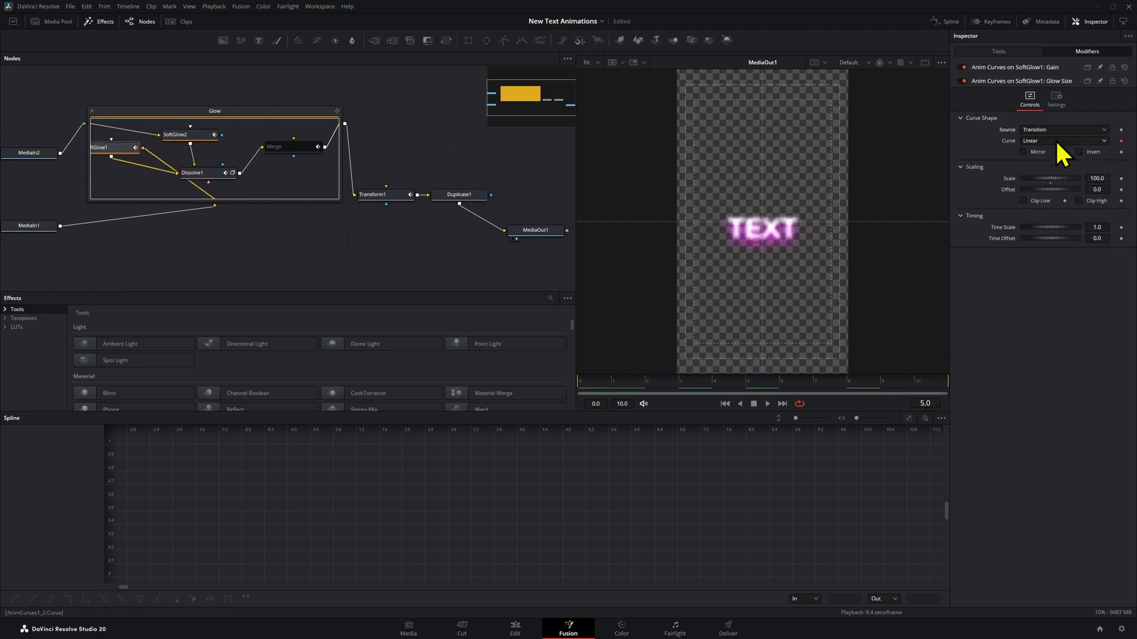
{"action": "left_click", "coordinate": [192, 173]}
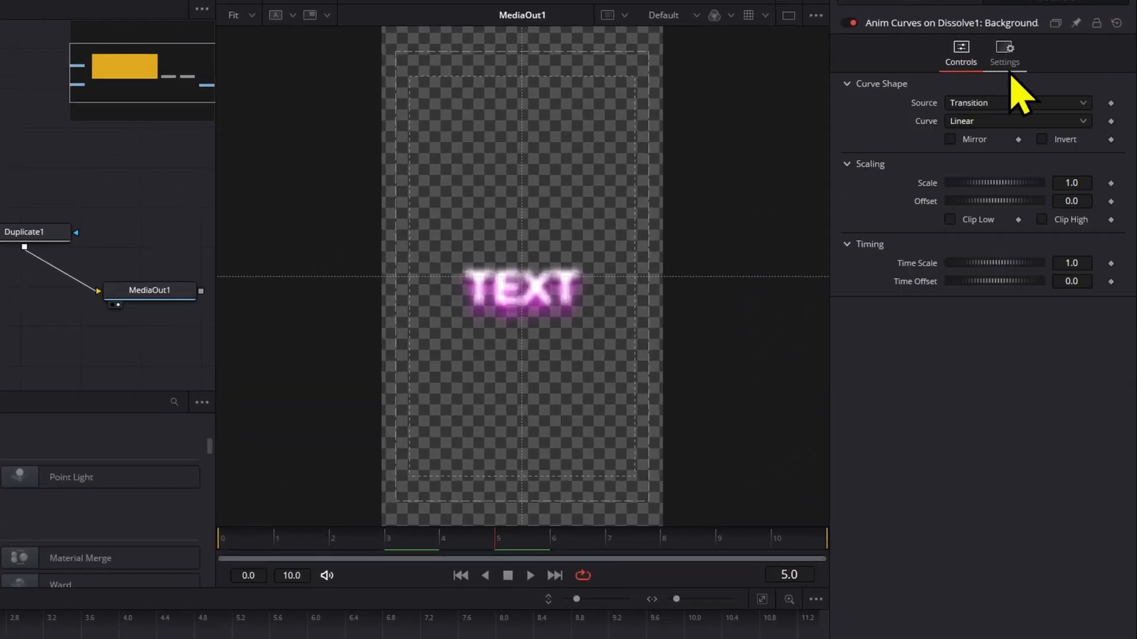
{"action": "left_click", "coordinate": [1015, 121]}
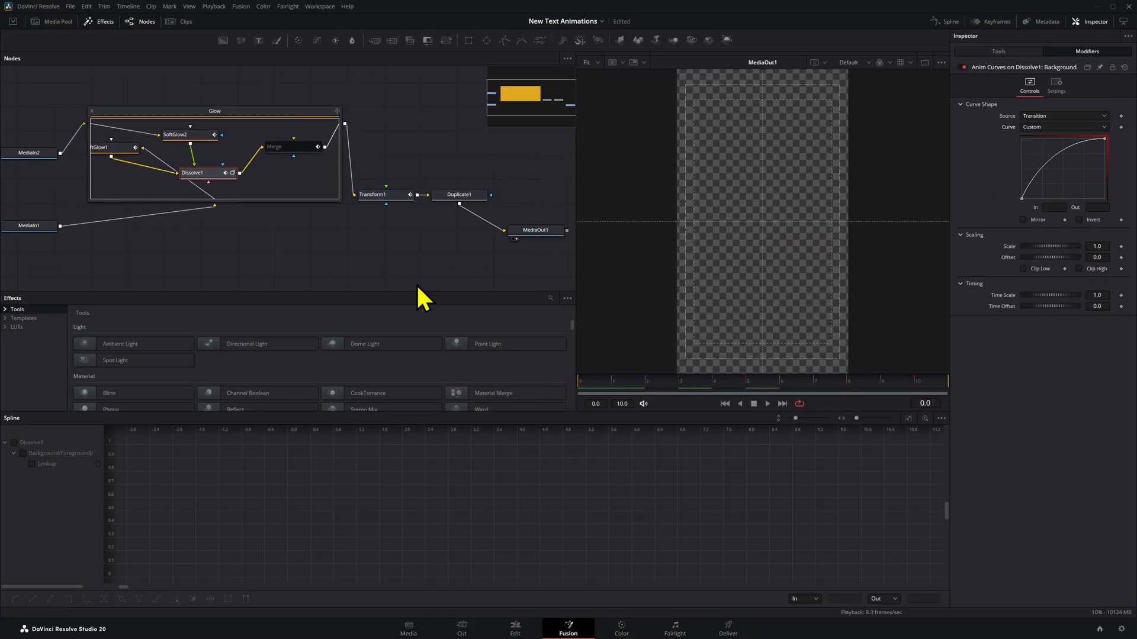
{"action": "mouse_move", "coordinate": [434, 240]}
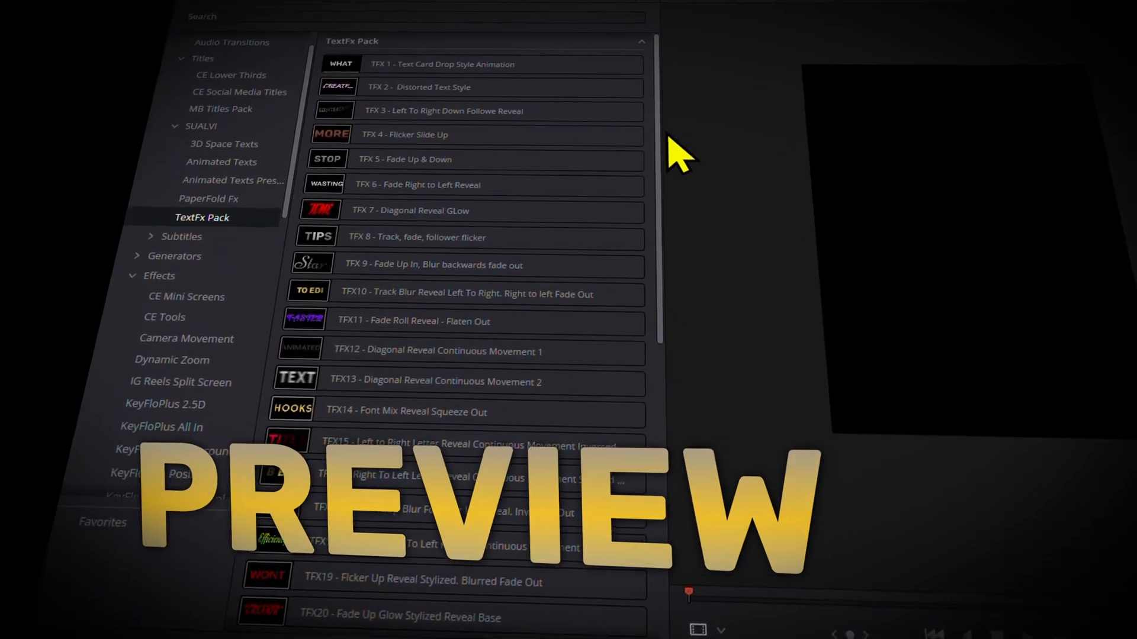
{"action": "scroll", "scroll_direction": "down", "scroll_amount": 3}
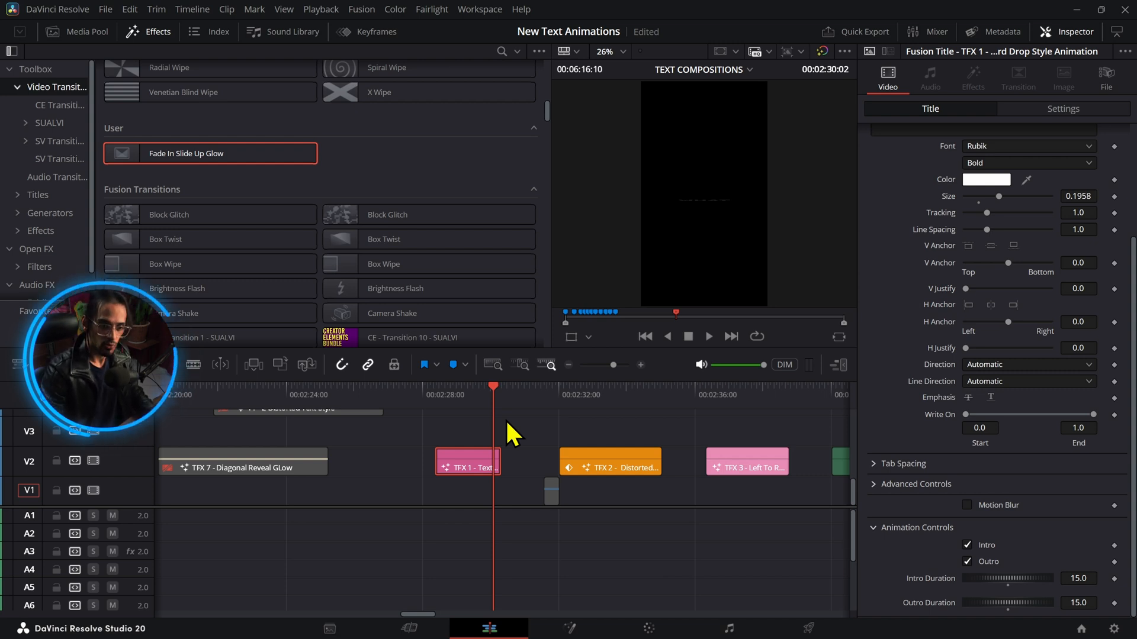
{"action": "mouse_move", "coordinate": [525, 455]}
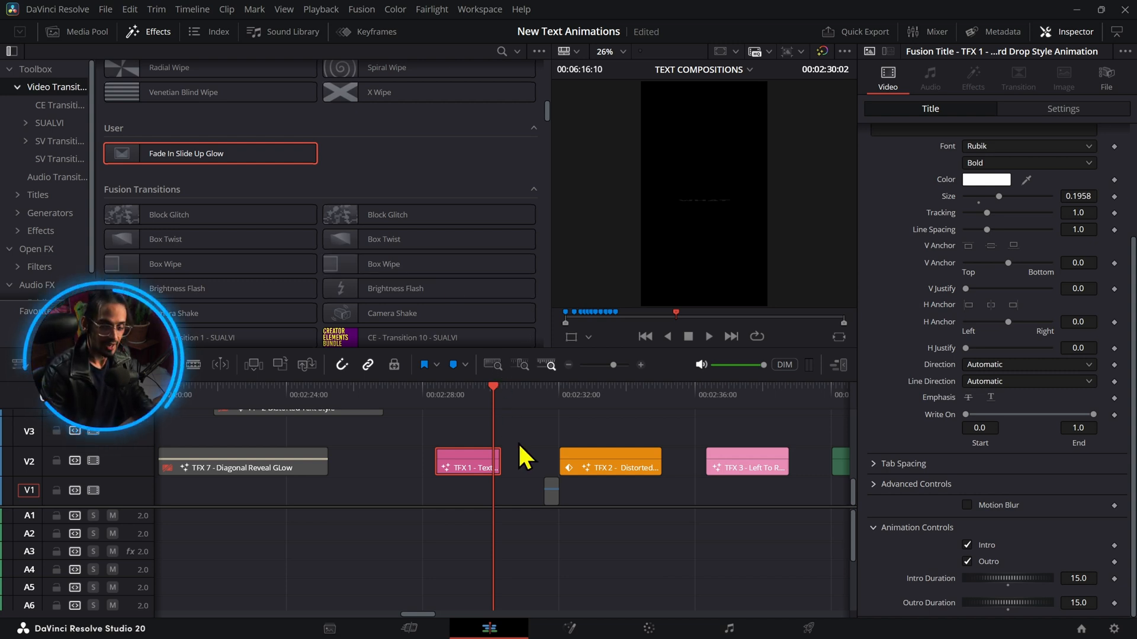